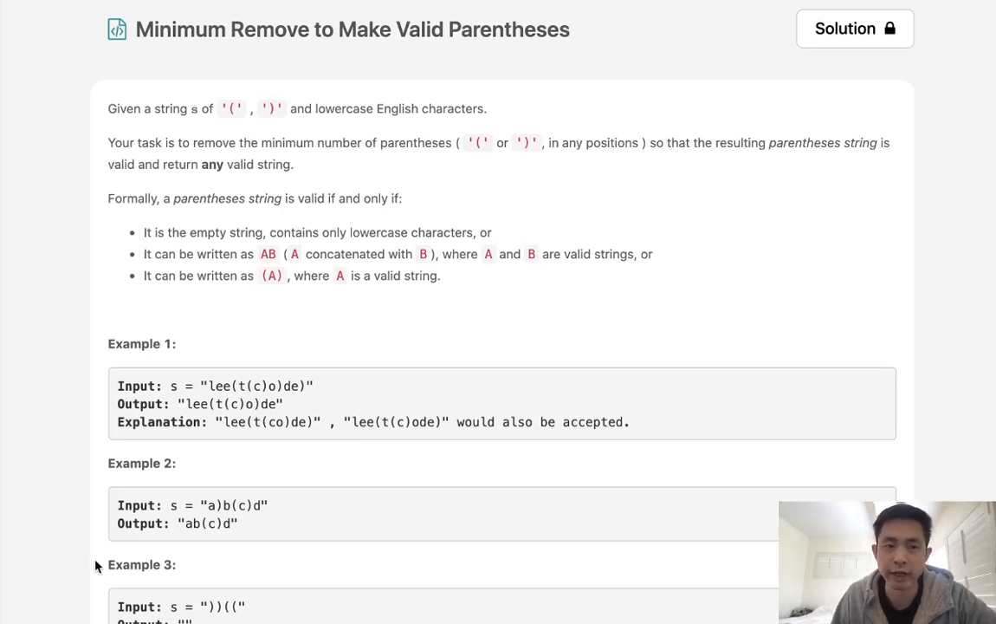
{"action": "mouse_move", "coordinate": [333, 62]}
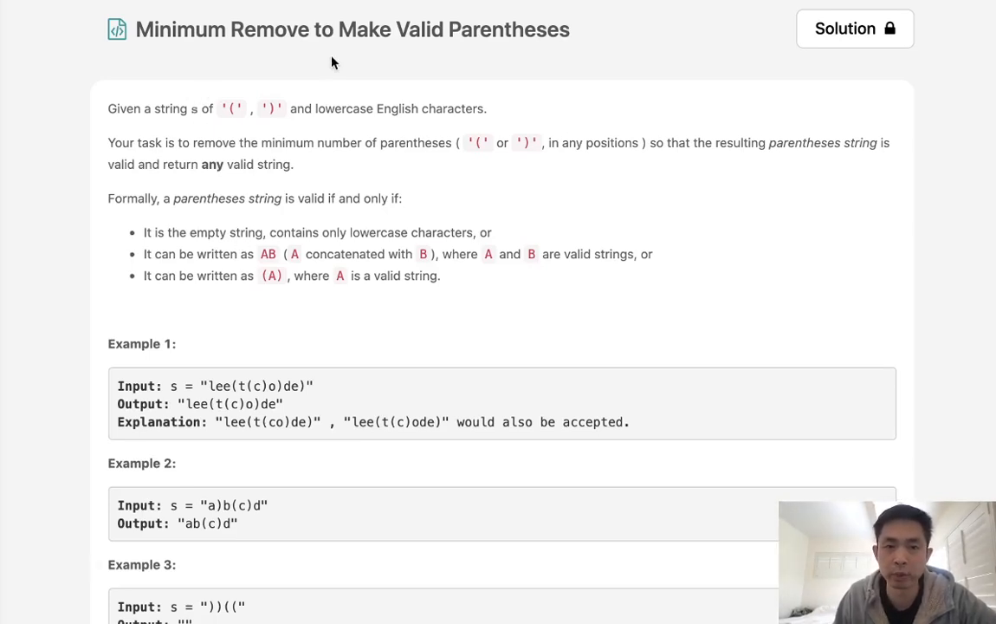
{"action": "mouse_move", "coordinate": [336, 236]}
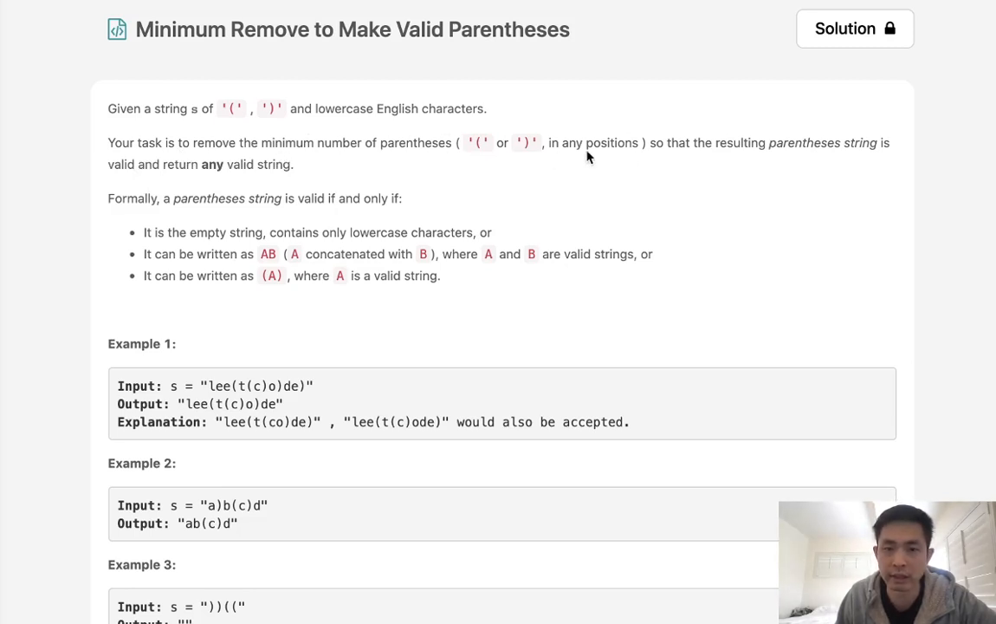
{"action": "mouse_move", "coordinate": [786, 159]}
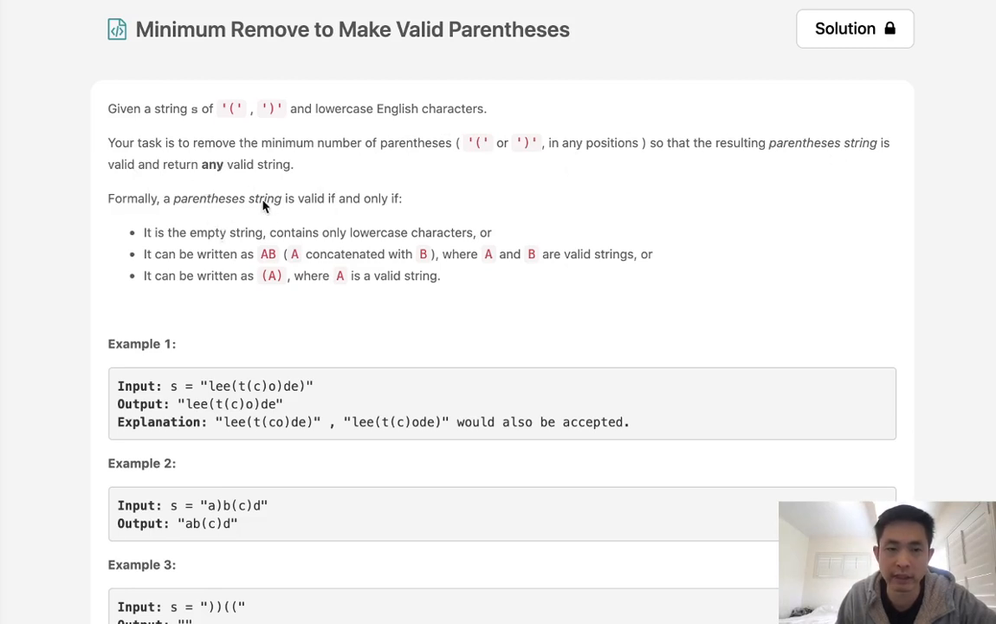
{"action": "mouse_move", "coordinate": [286, 246]}
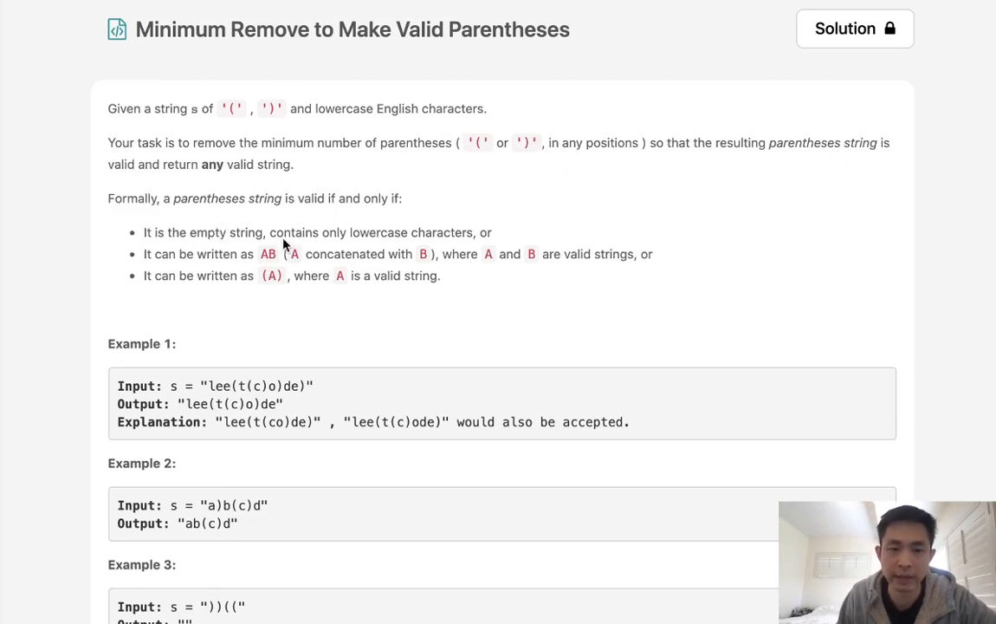
{"action": "mouse_move", "coordinate": [298, 270]}
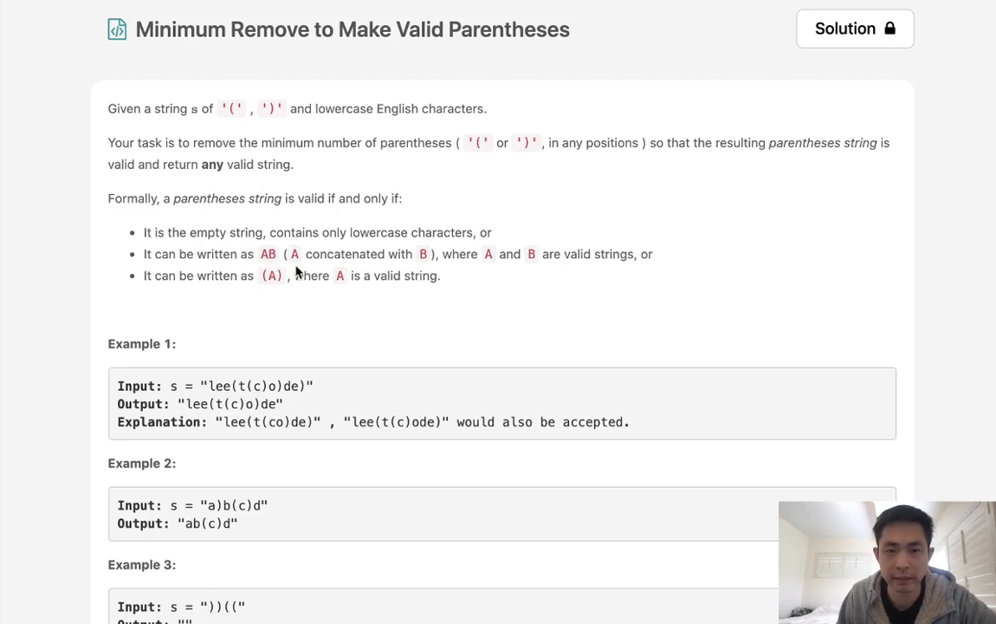
{"action": "mouse_move", "coordinate": [333, 274]}
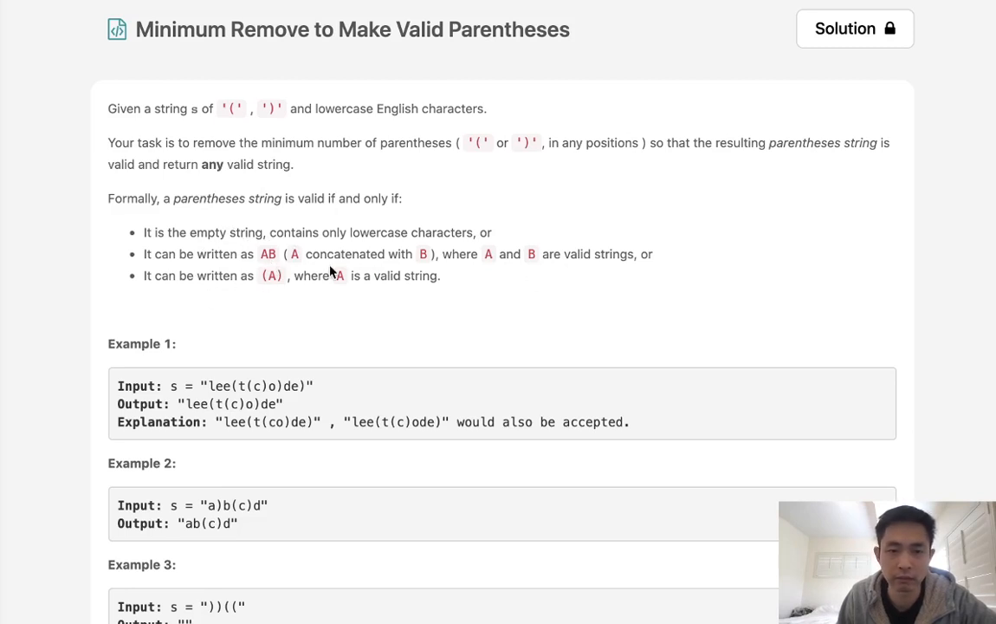
{"action": "mouse_move", "coordinate": [273, 281]}
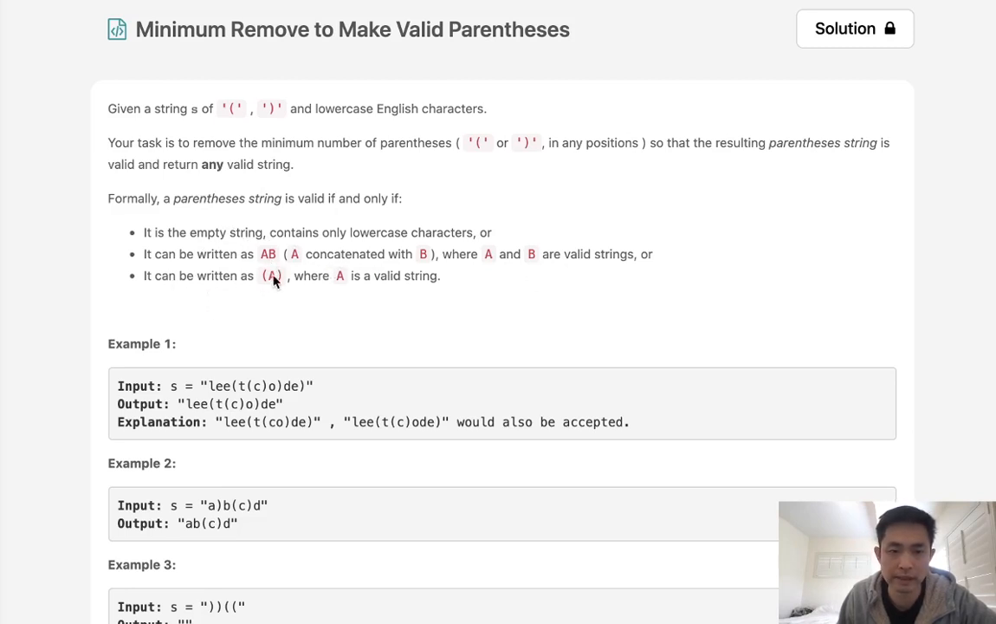
{"action": "mouse_move", "coordinate": [309, 301]}
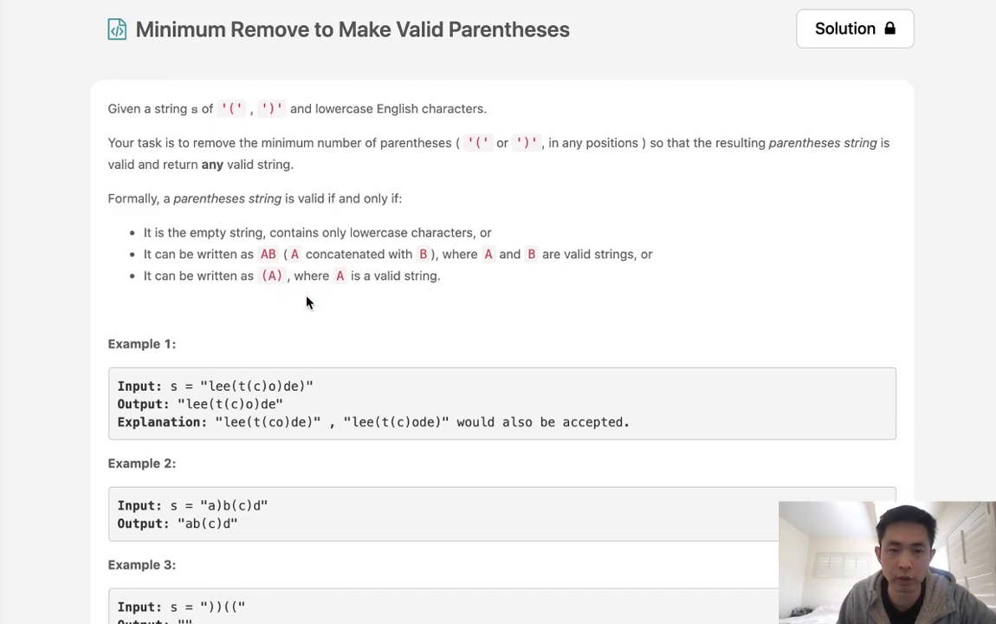
{"action": "mouse_move", "coordinate": [377, 305]}
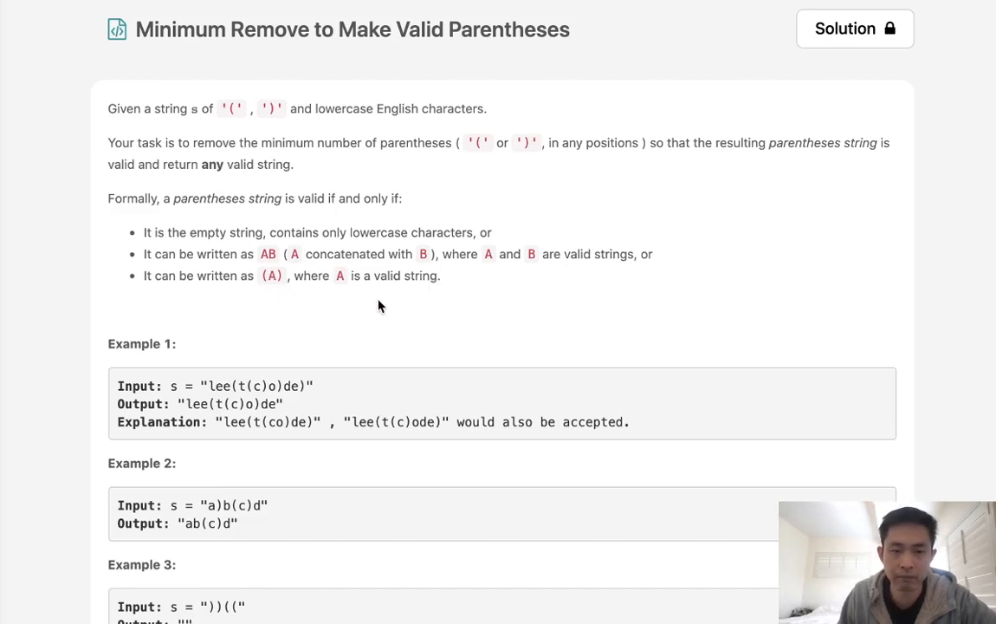
Review the Example 1 input string and reveal both problem hints, then collapse them.
{"action": "scroll", "scroll_direction": "down", "scroll_amount": 3}
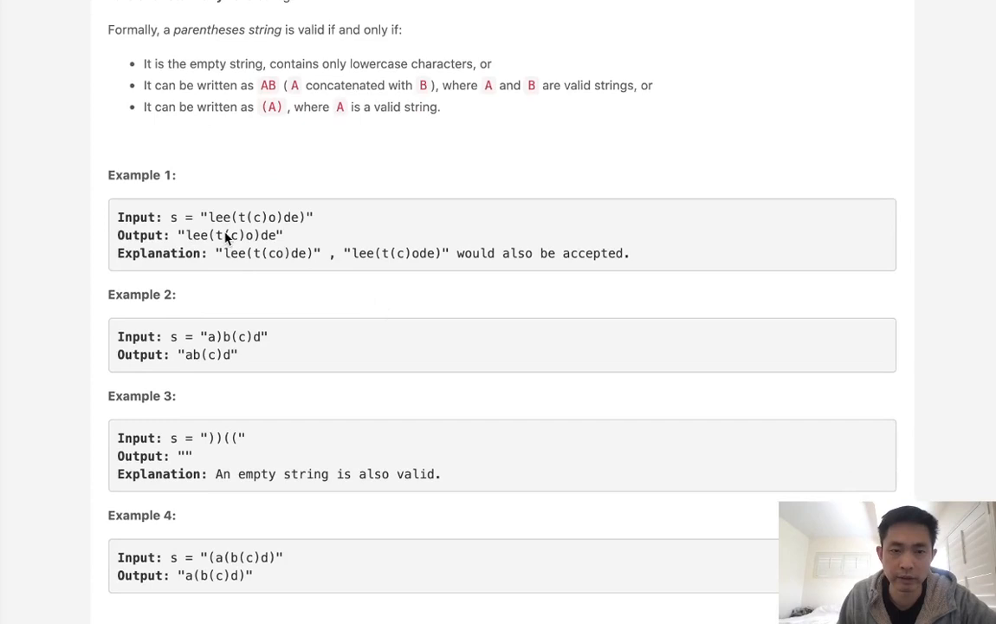
{"action": "left_click_drag", "start_coordinate": [208, 216], "coordinate": [308, 216]}
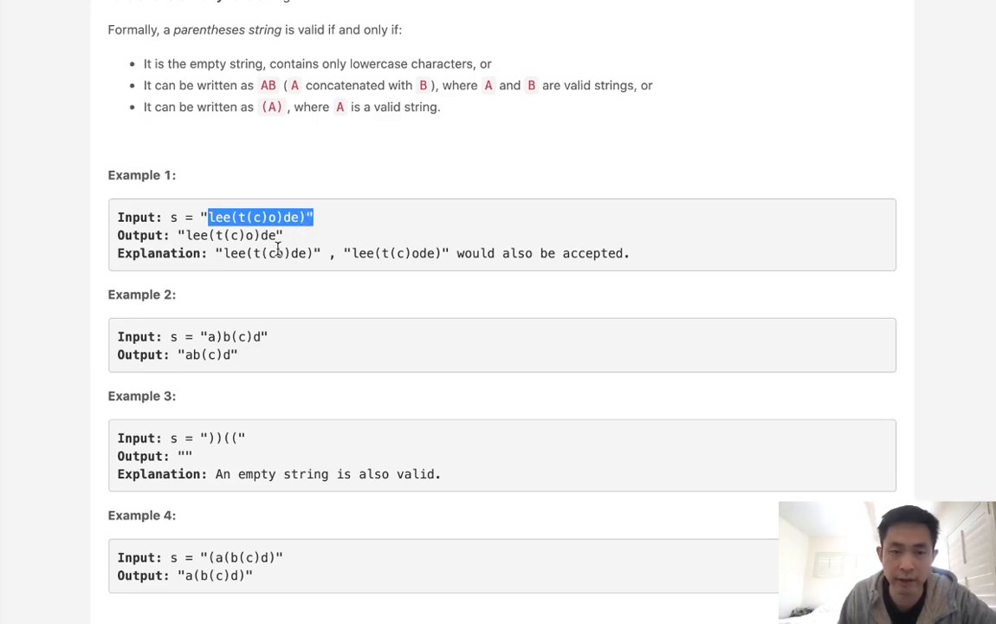
{"action": "scroll", "scroll_direction": "down", "scroll_amount": 3}
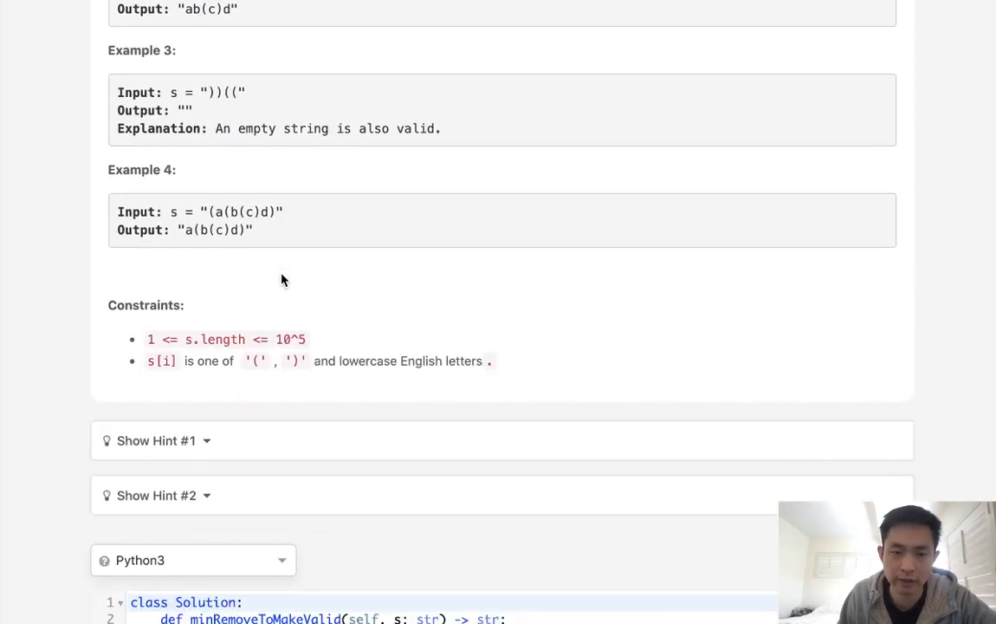
{"action": "left_click", "coordinate": [155, 440]}
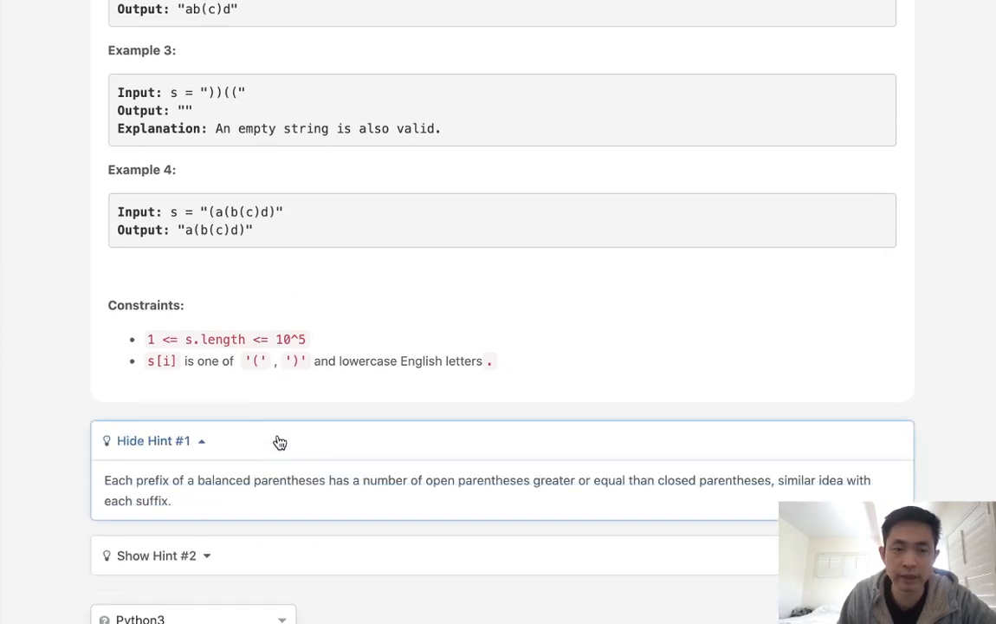
{"action": "scroll", "scroll_direction": "down", "scroll_amount": 3}
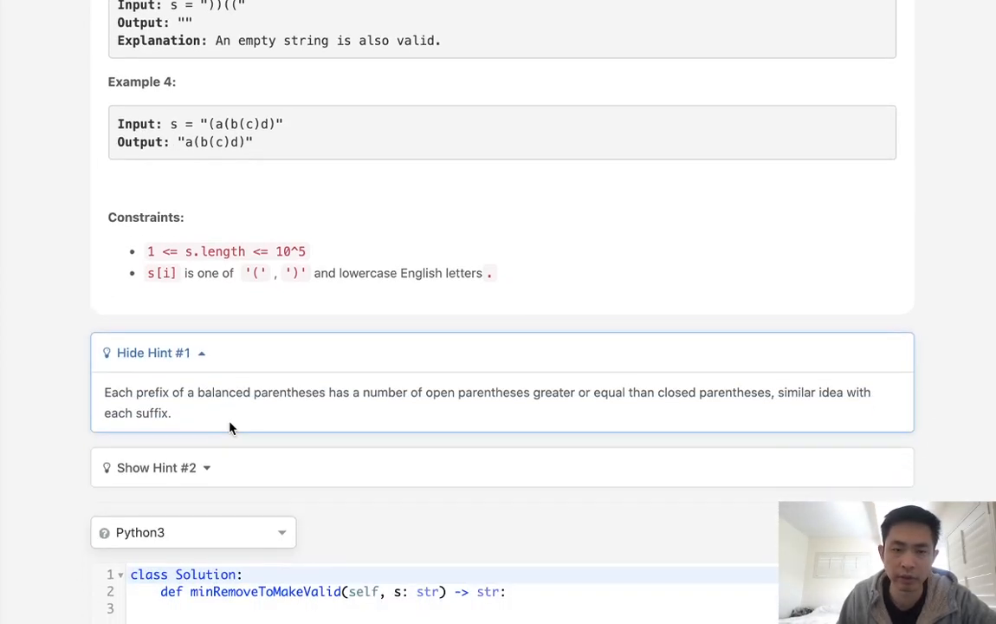
{"action": "left_click", "coordinate": [156, 467]}
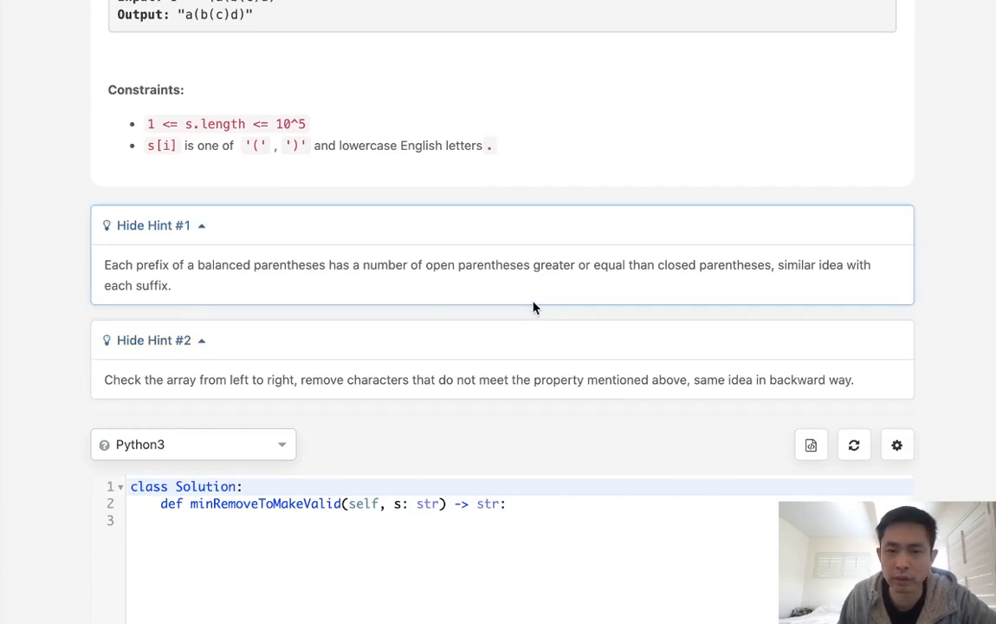
{"action": "mouse_move", "coordinate": [523, 298]}
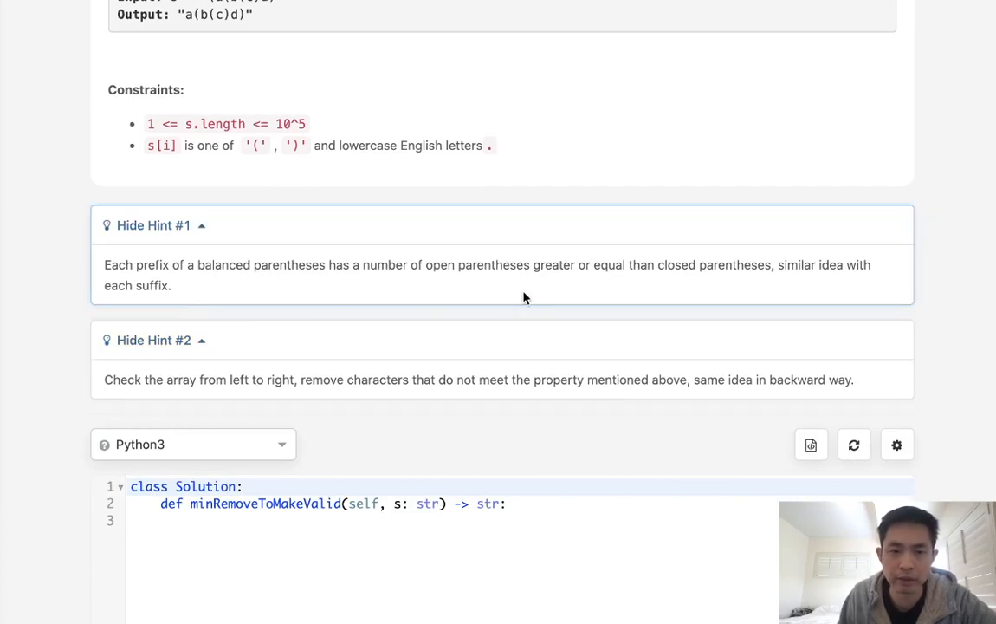
{"action": "mouse_move", "coordinate": [485, 284]}
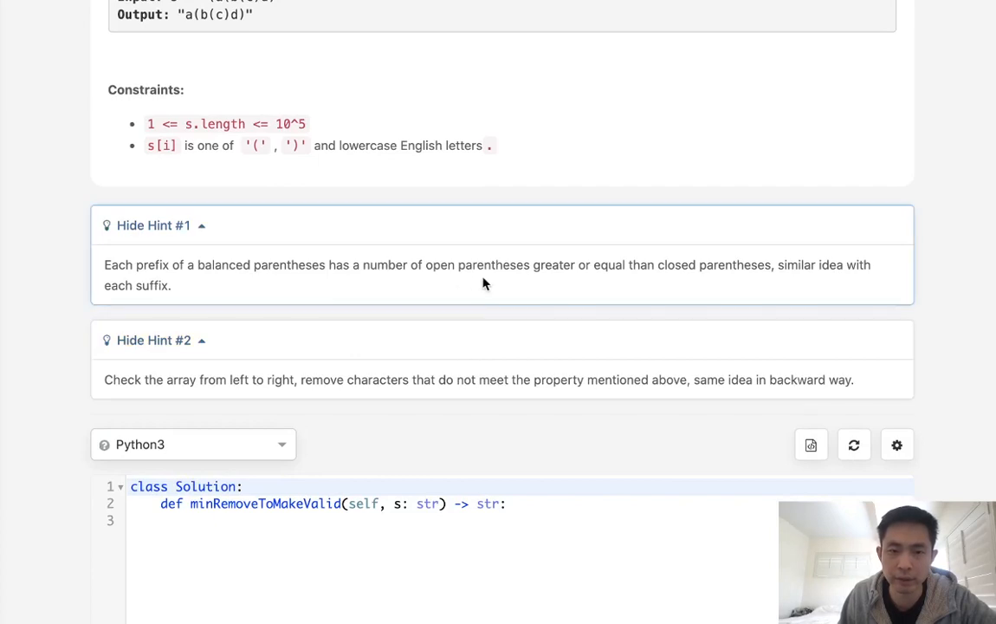
{"action": "mouse_move", "coordinate": [703, 280]}
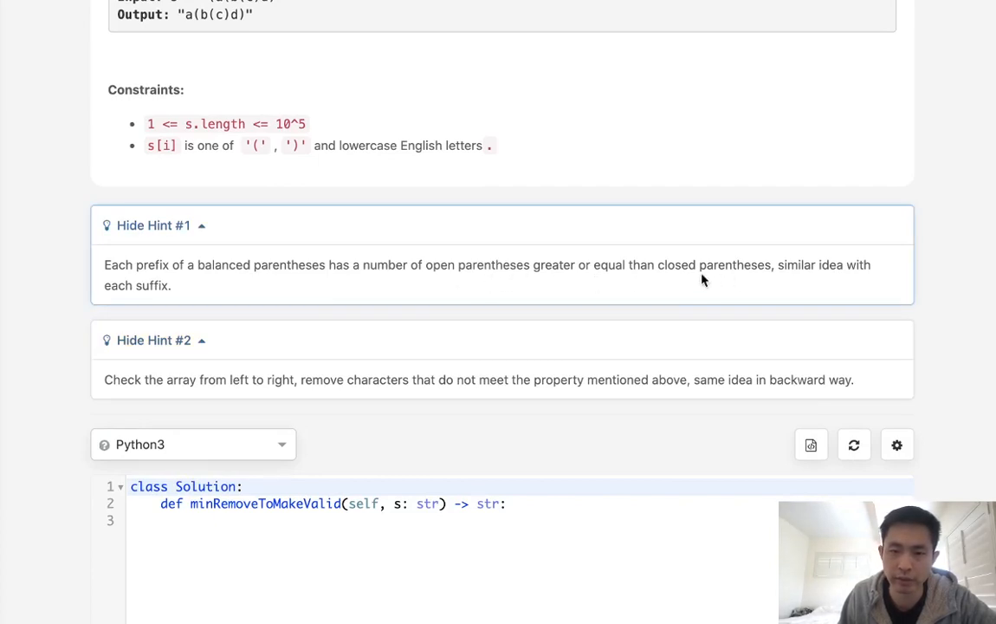
{"action": "mouse_move", "coordinate": [482, 284]}
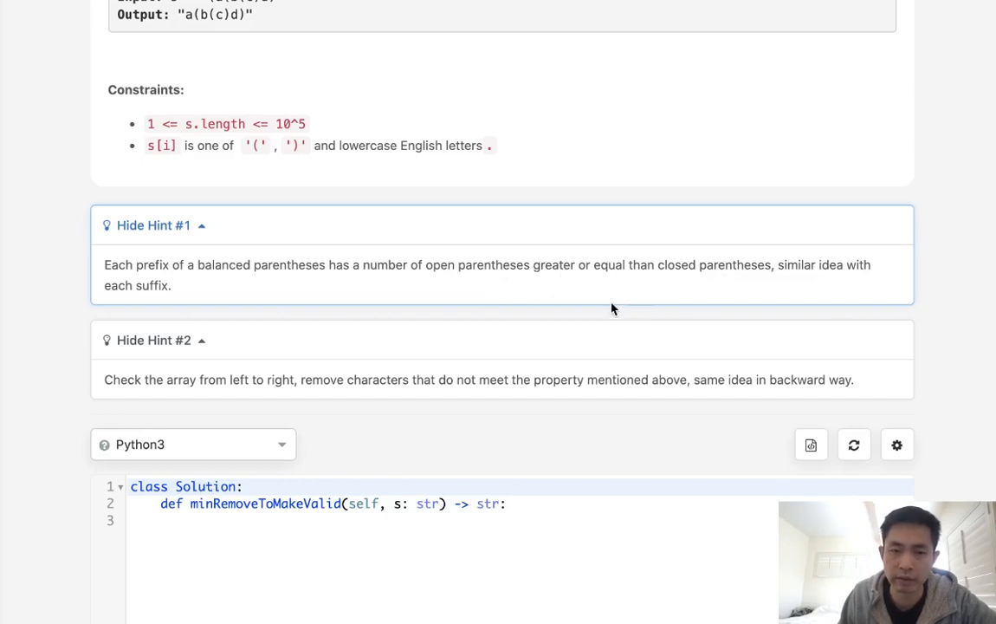
{"action": "mouse_move", "coordinate": [318, 256]}
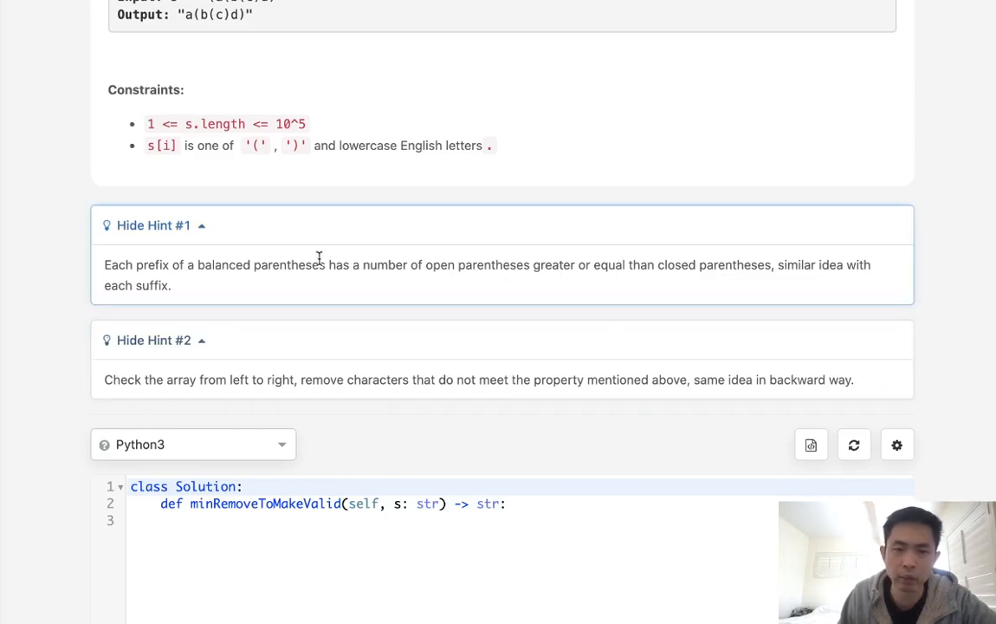
{"action": "mouse_move", "coordinate": [232, 234]}
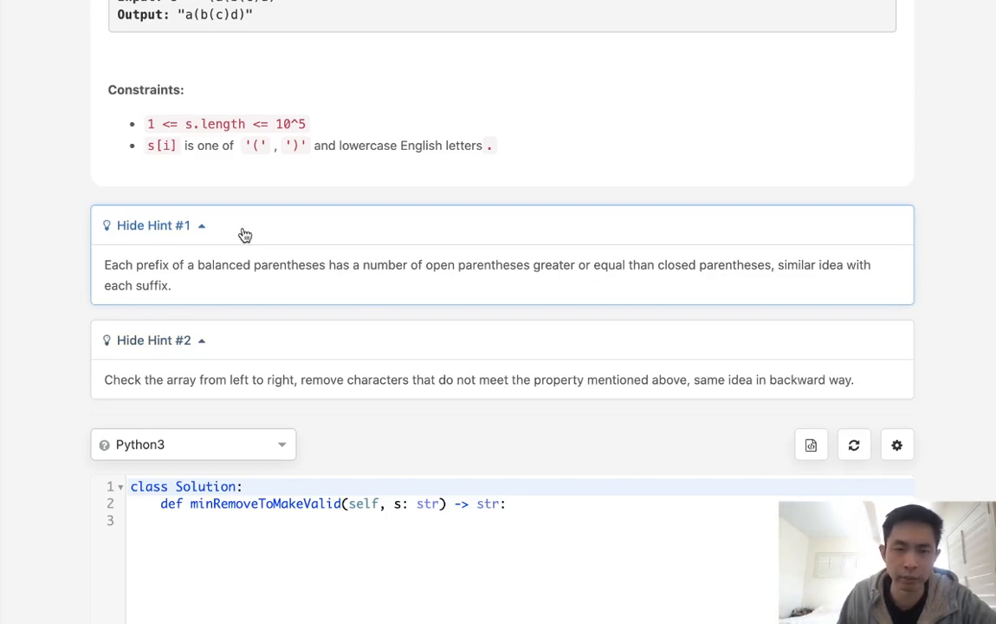
{"action": "left_click", "coordinate": [153, 225]}
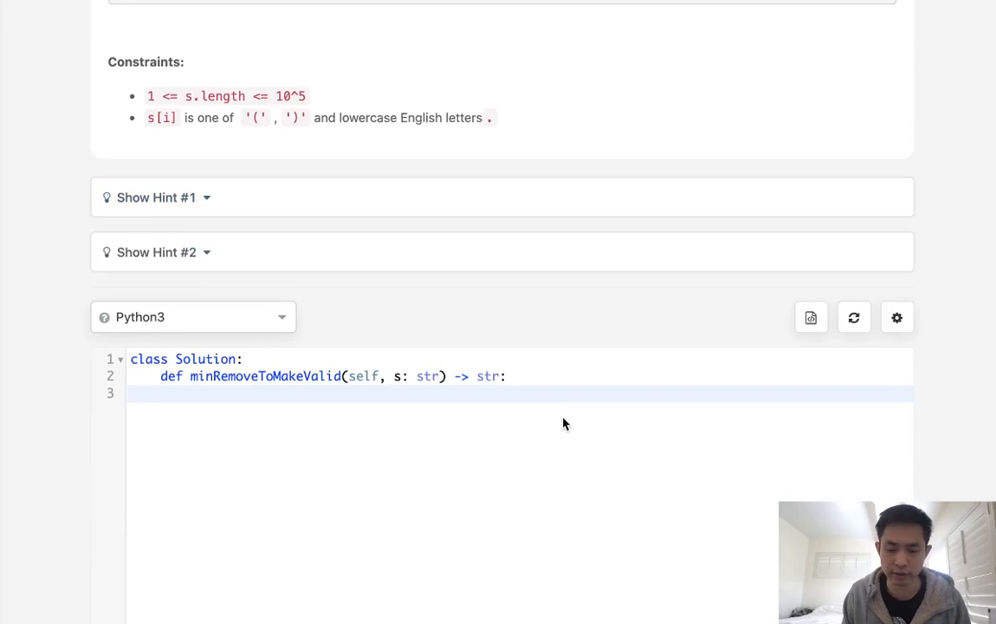
Jot scratch notes '((()))', '()', 'stack', '()', 'ab' in the method body, then erase them all.
{"action": "type", "text": "((()))"}
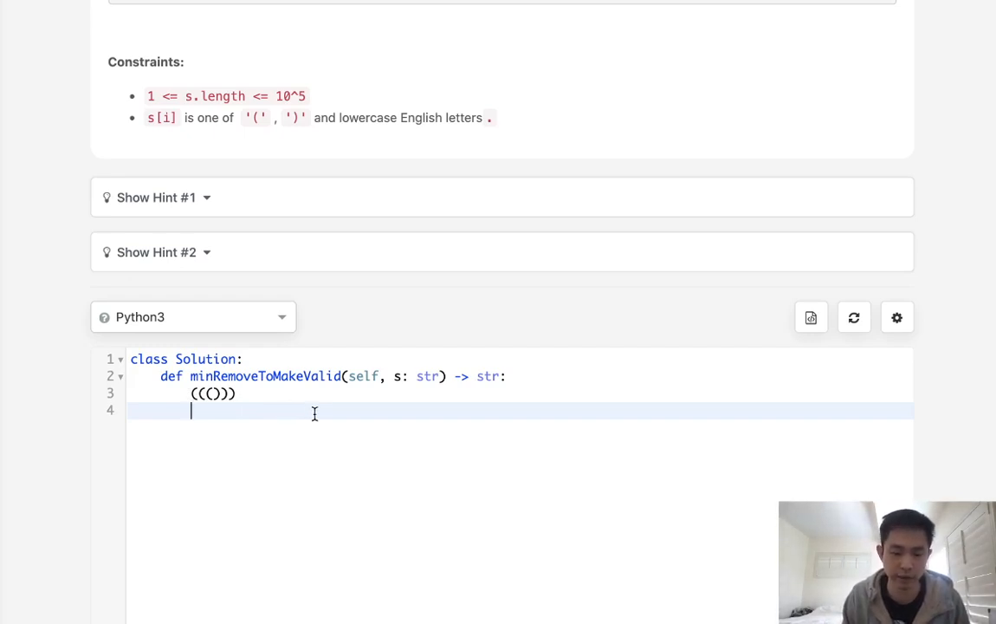
{"action": "type", "text": "()"}
{"action": "type", "text": "a"}
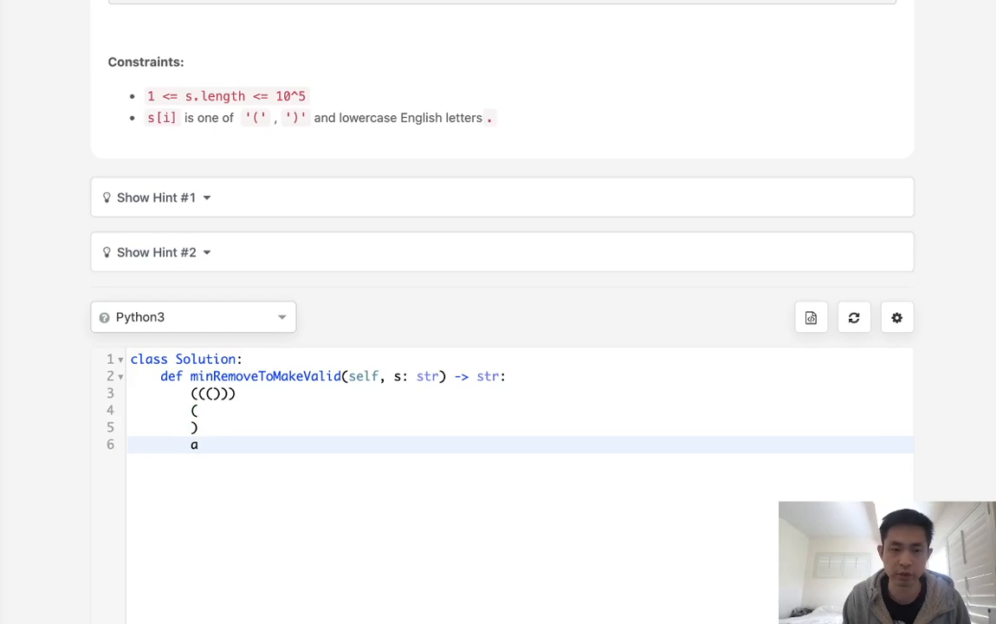
{"action": "type", "text": "s"}
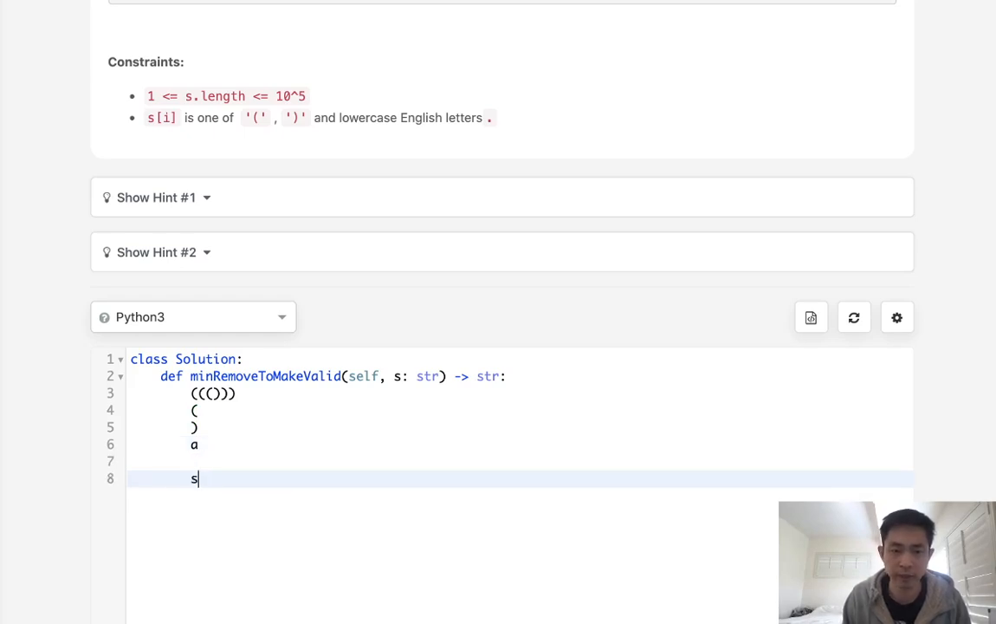
{"action": "type", "text": "tack"}
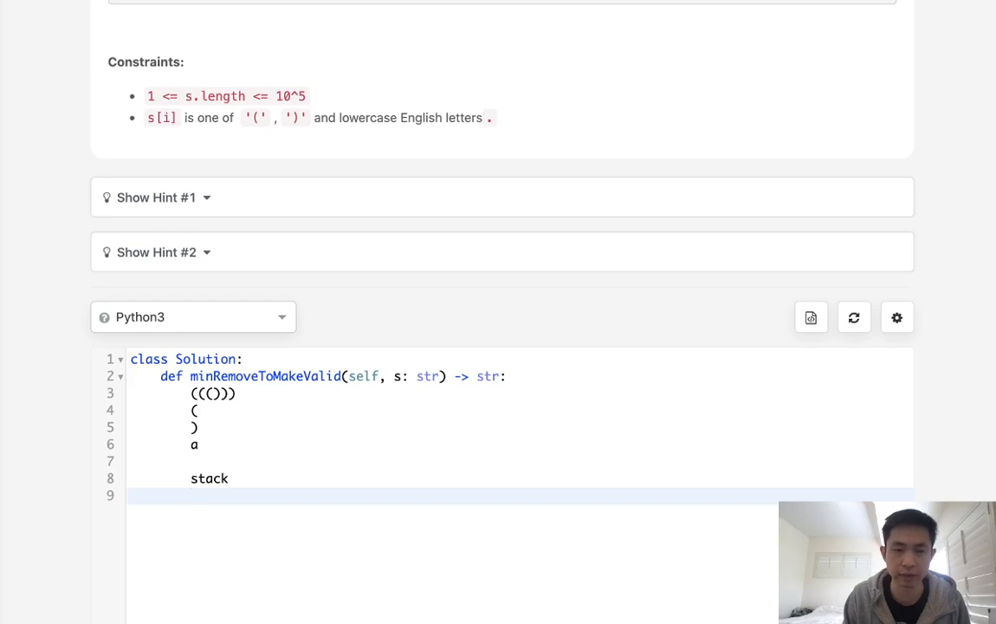
{"action": "type", "text": "("}
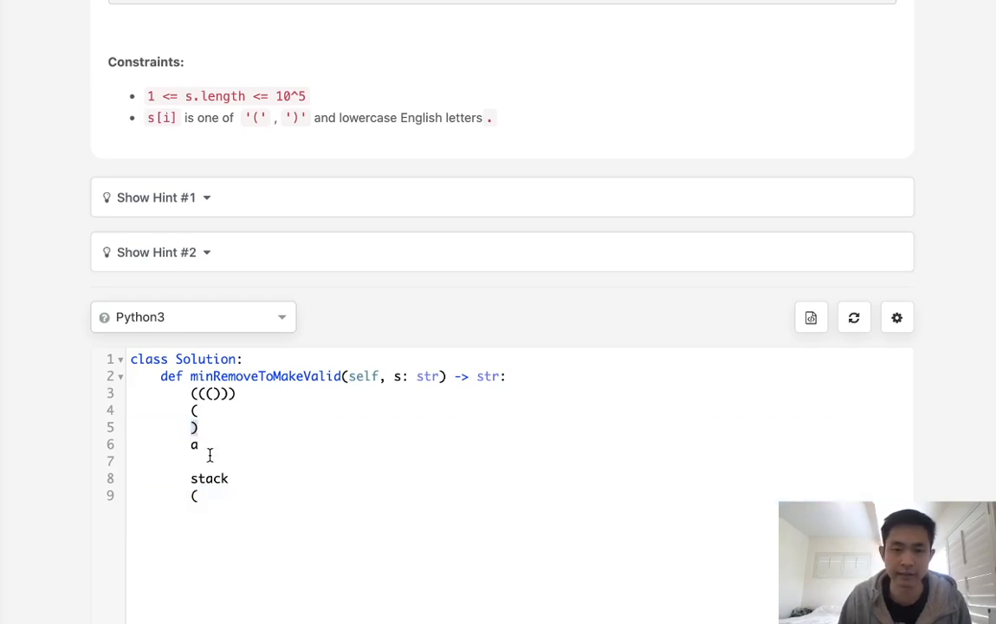
{"action": "type", "text": ")"}
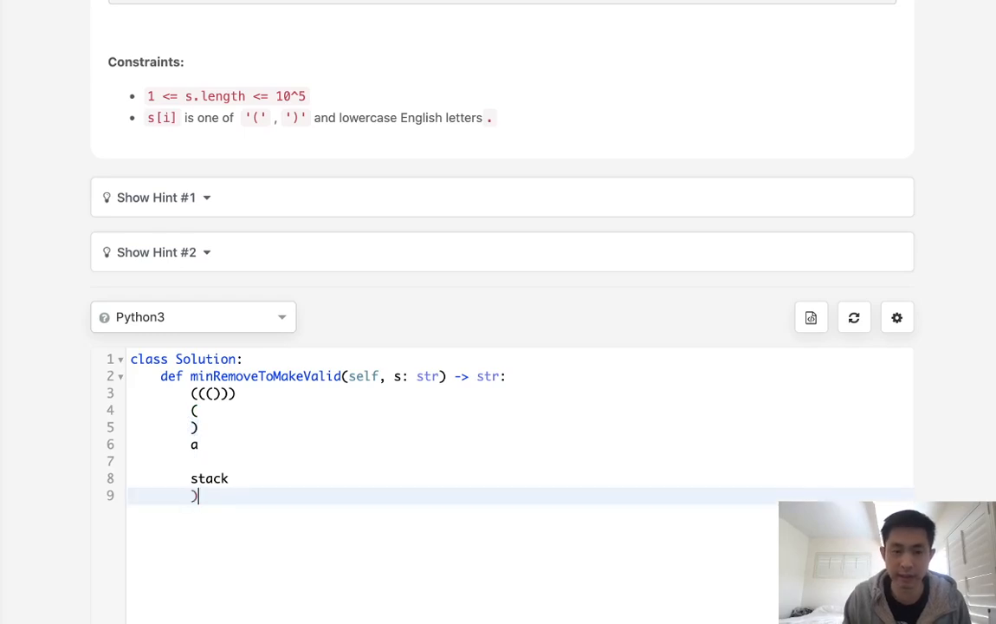
{"action": "key", "text": "Backspace"}
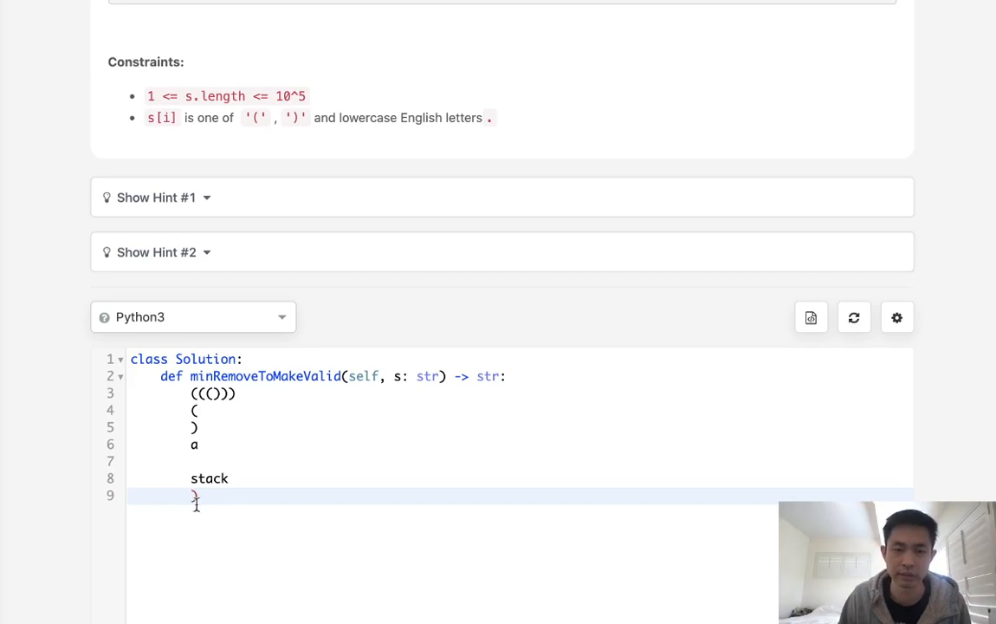
{"action": "key", "text": "Backspace"}
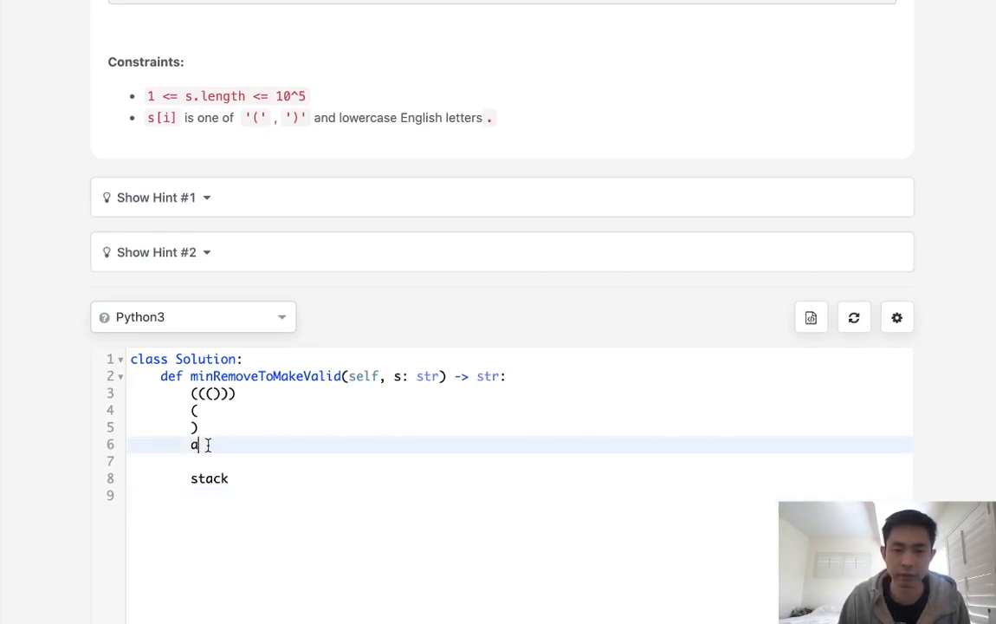
{"action": "type", "text": "ab"}
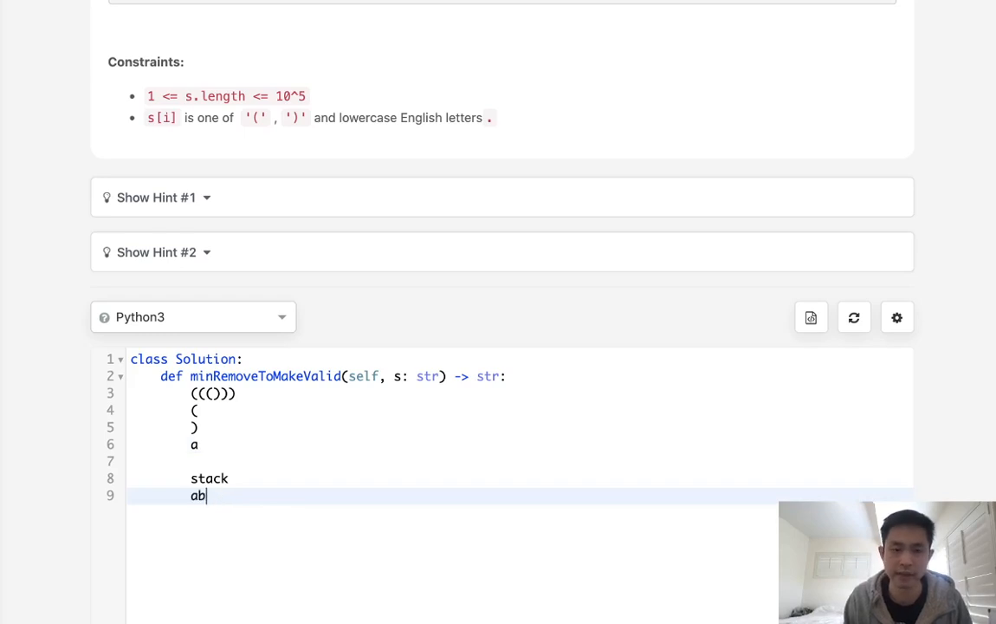
{"action": "key", "text": "backspace"}
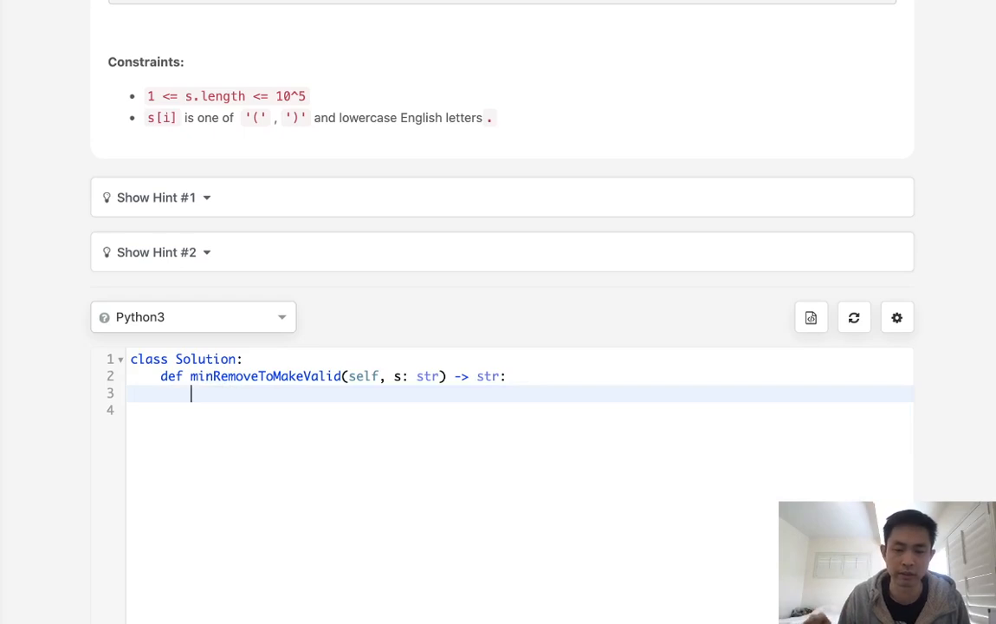
Initialise stack = [], N = len(s), S = list(s) and start the loop for i in range(N).
{"action": "type", "text": "st"}
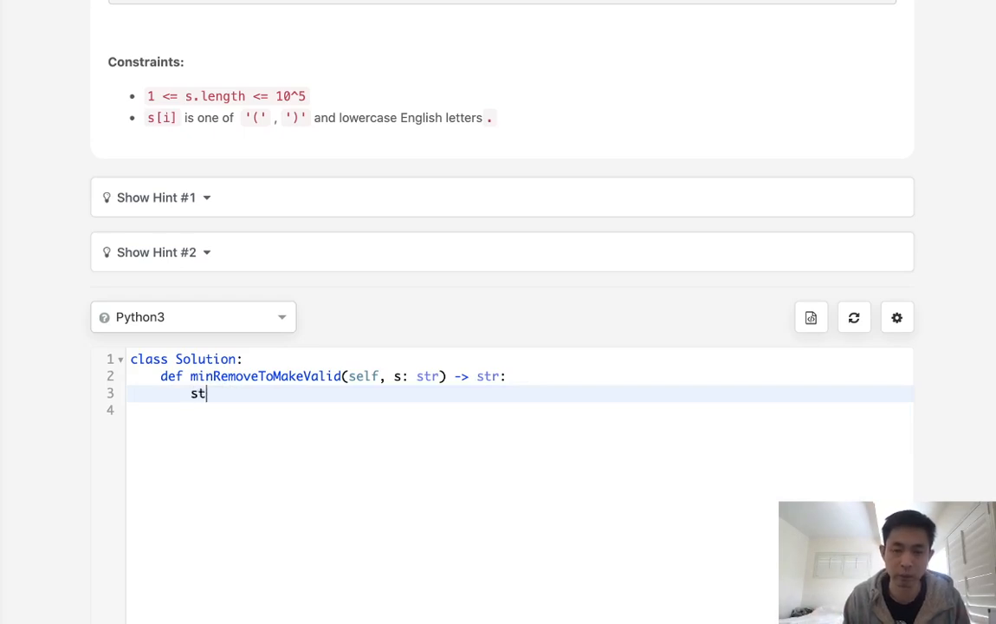
{"action": "type", "text": "ack = []"}
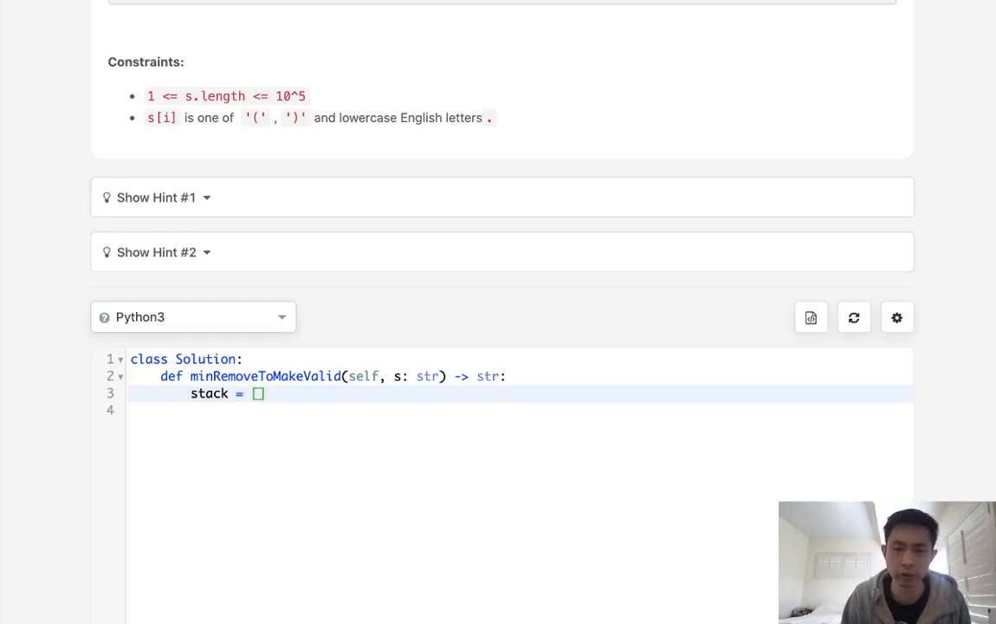
{"action": "key", "text": "Enter"}
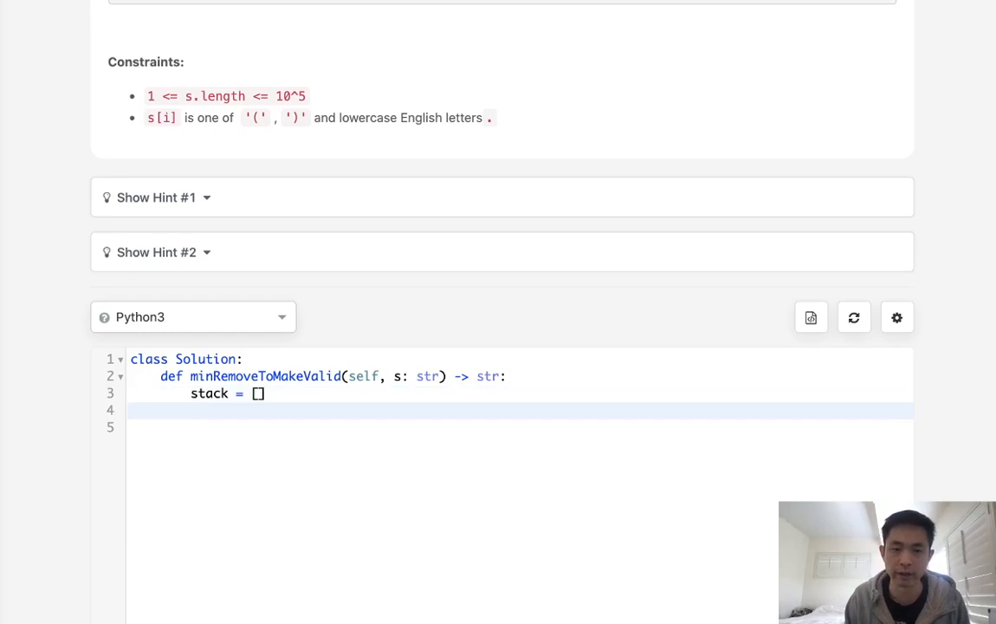
{"action": "type", "text": "N"}
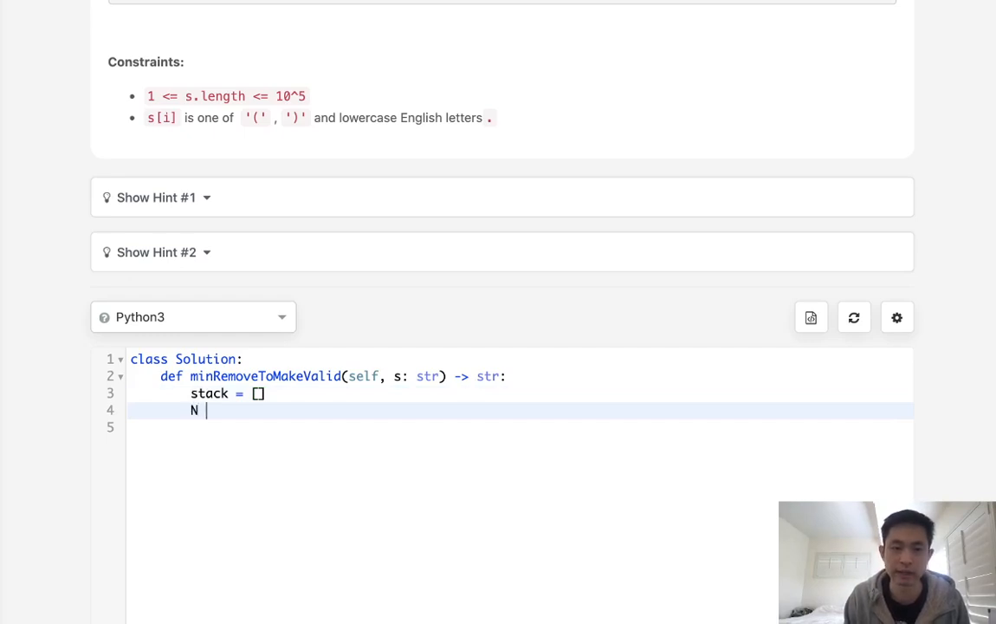
{"action": "type", "text": "="}
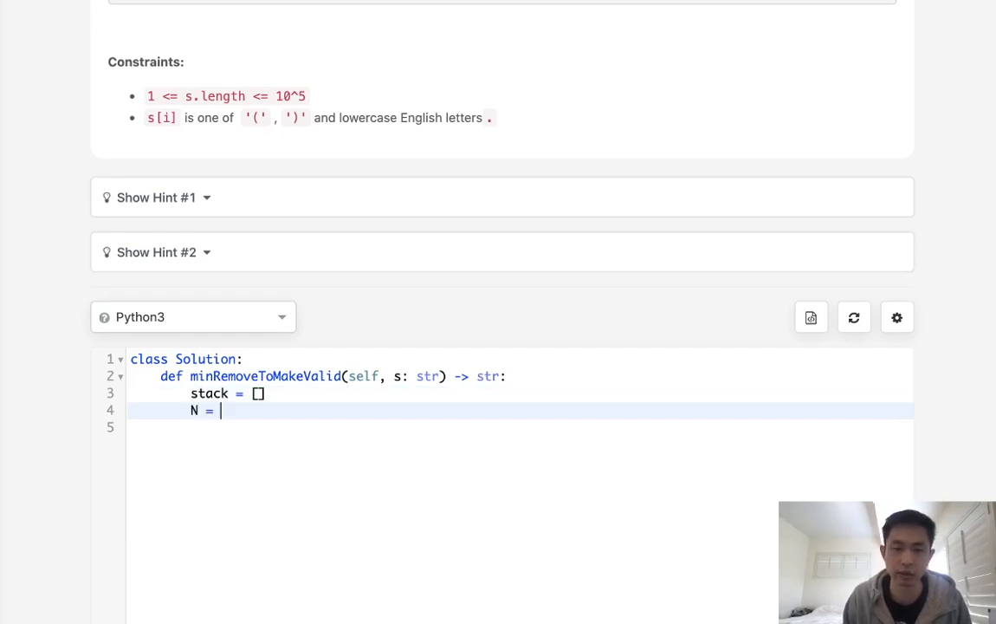
{"action": "type", "text": "len"}
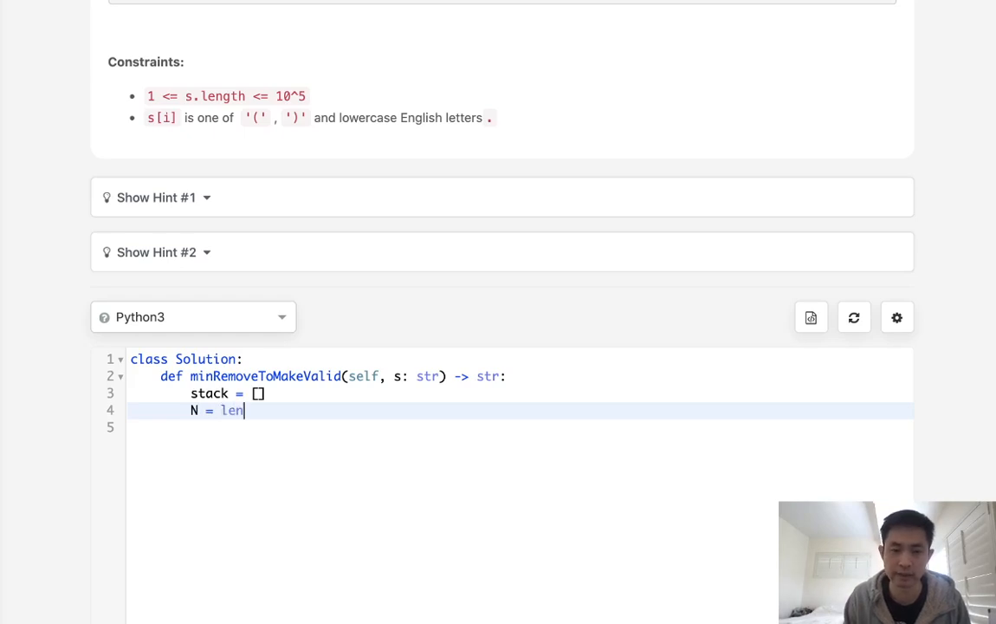
{"action": "type", "text": "(s)"}
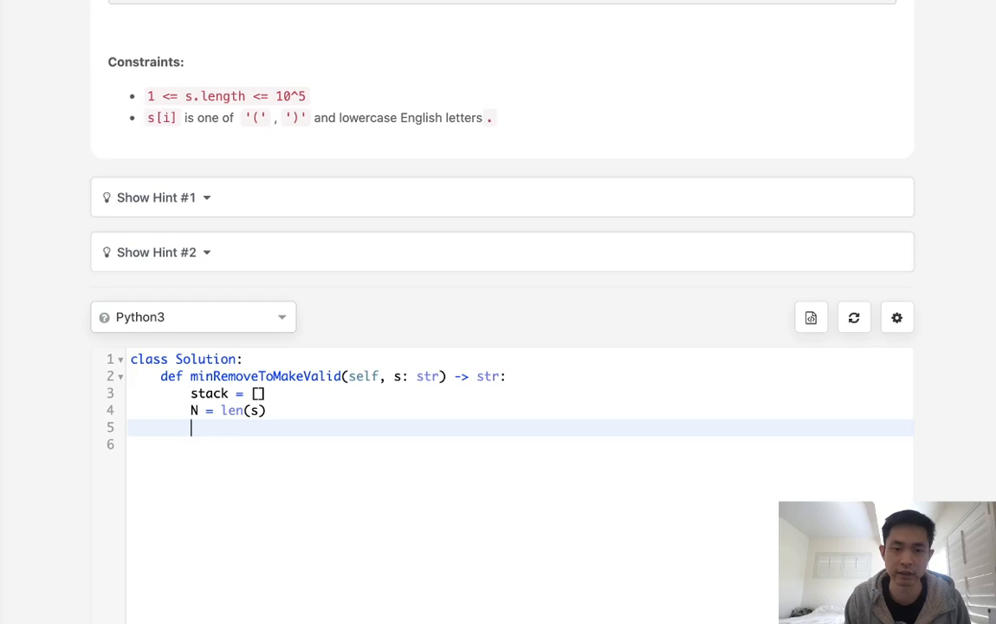
{"action": "type", "text": "S = lis"}
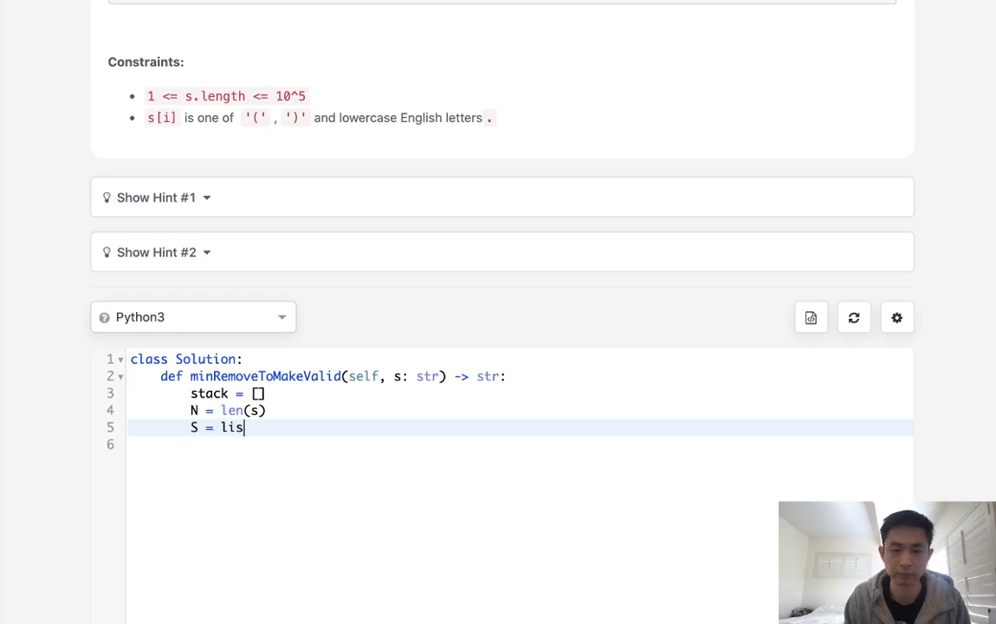
{"action": "type", "text": "t(s)"}
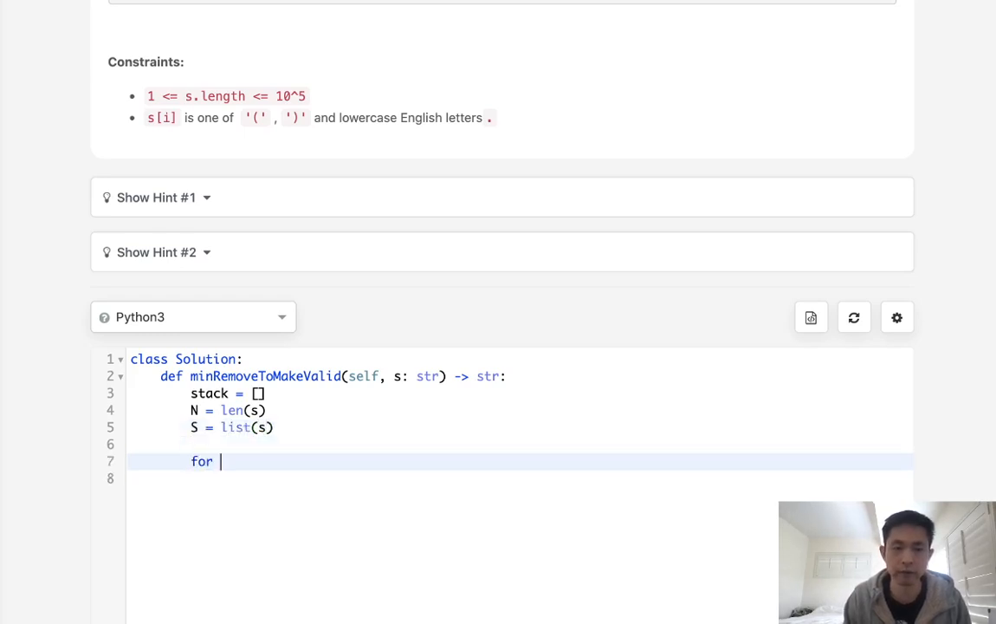
{"action": "type", "text": "i in range"}
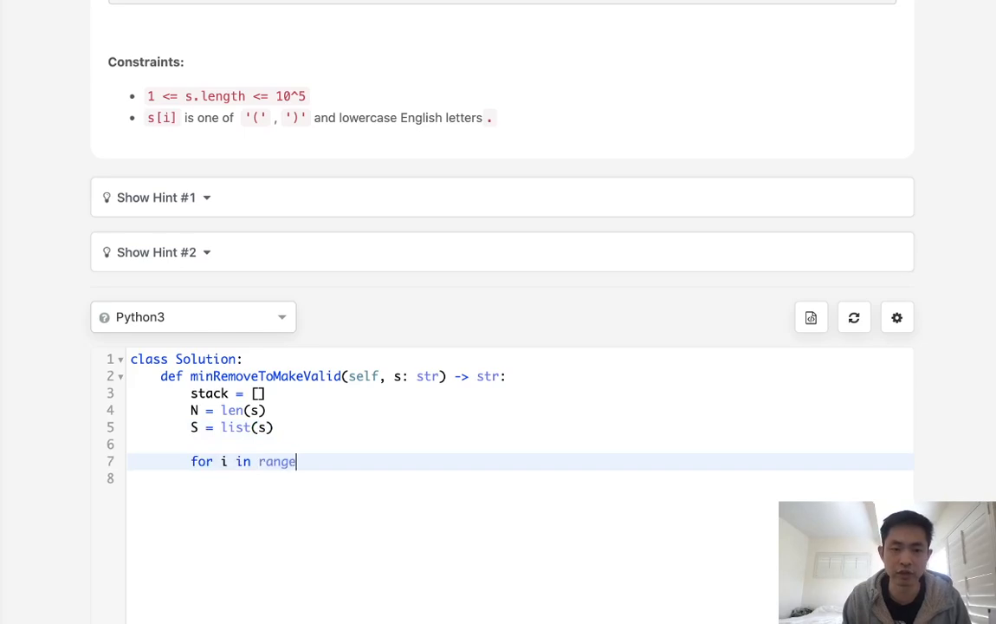
{"action": "type", "text": "(N):"}
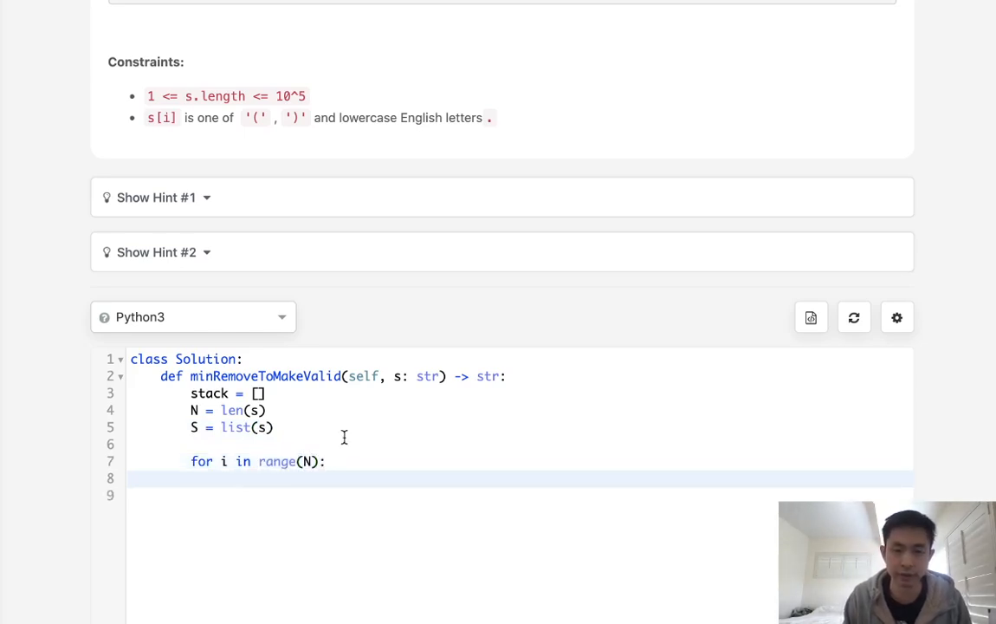
Add the branch pushing index i onto the stack when S[i] == "(" and the elif for S[i] == ")".
{"action": "type", "text": "#"}
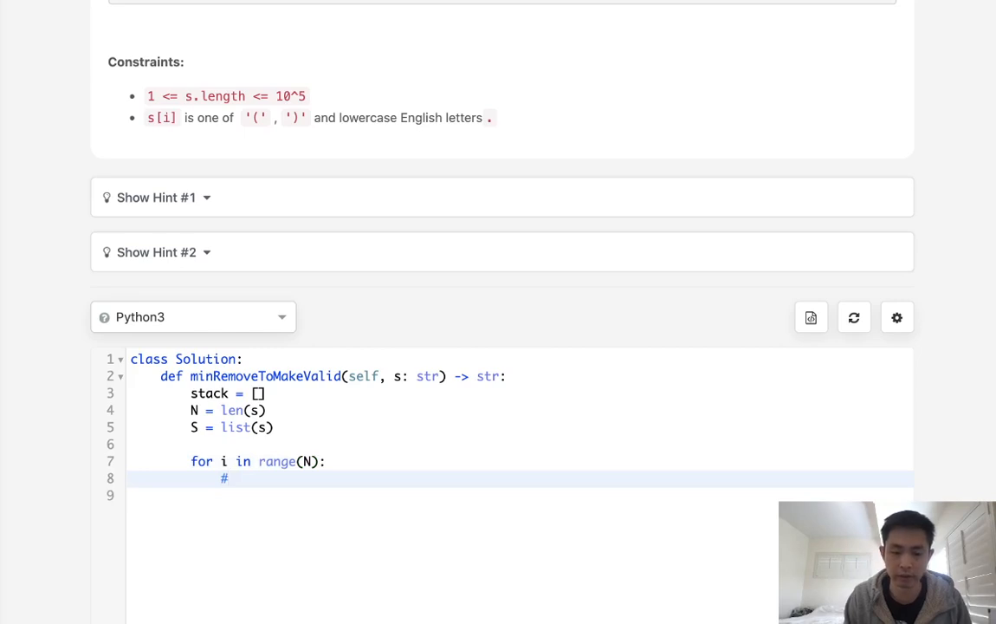
{"action": "type", "text": "if"}
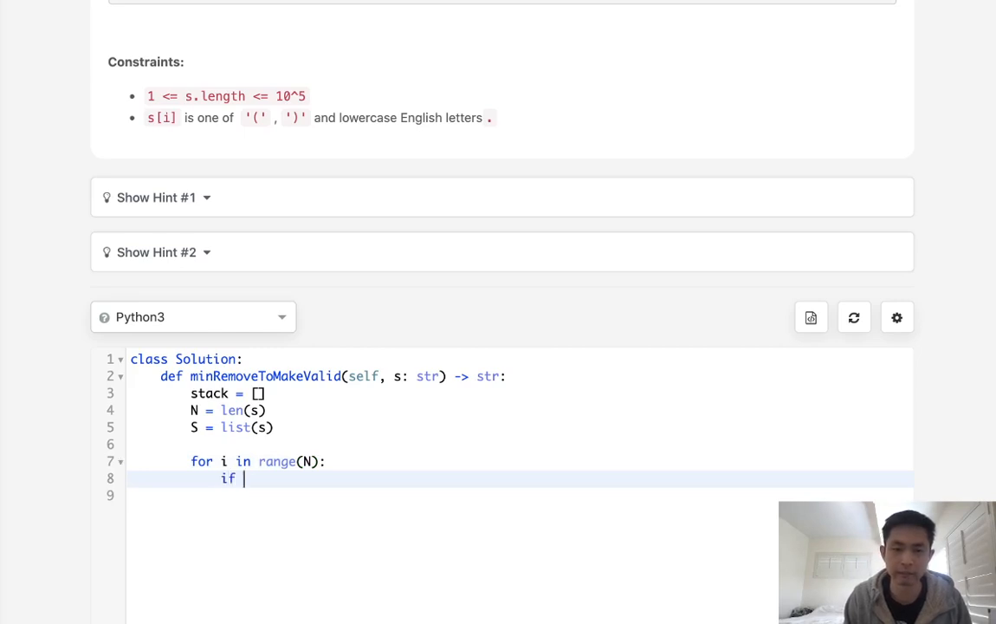
{"action": "type", "text": "S"}
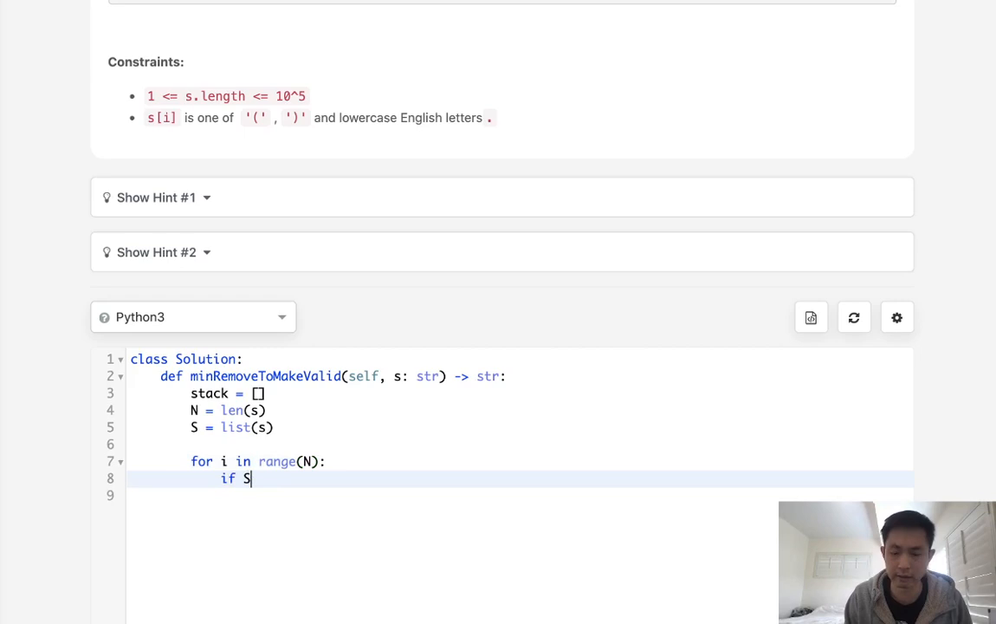
{"action": "type", "text": "[i] == \"\""}
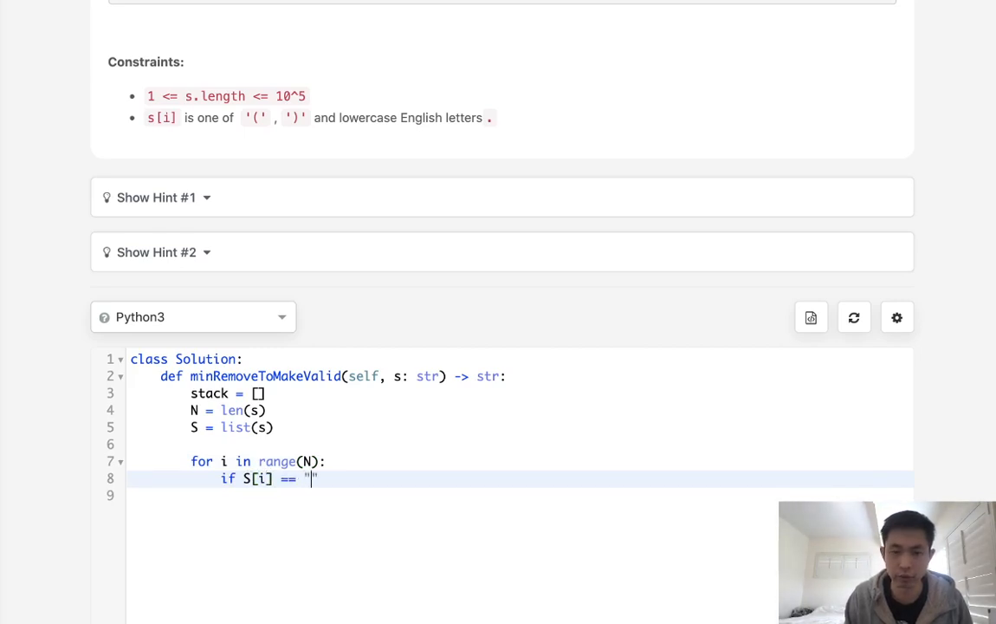
{"action": "type", "text": "("}
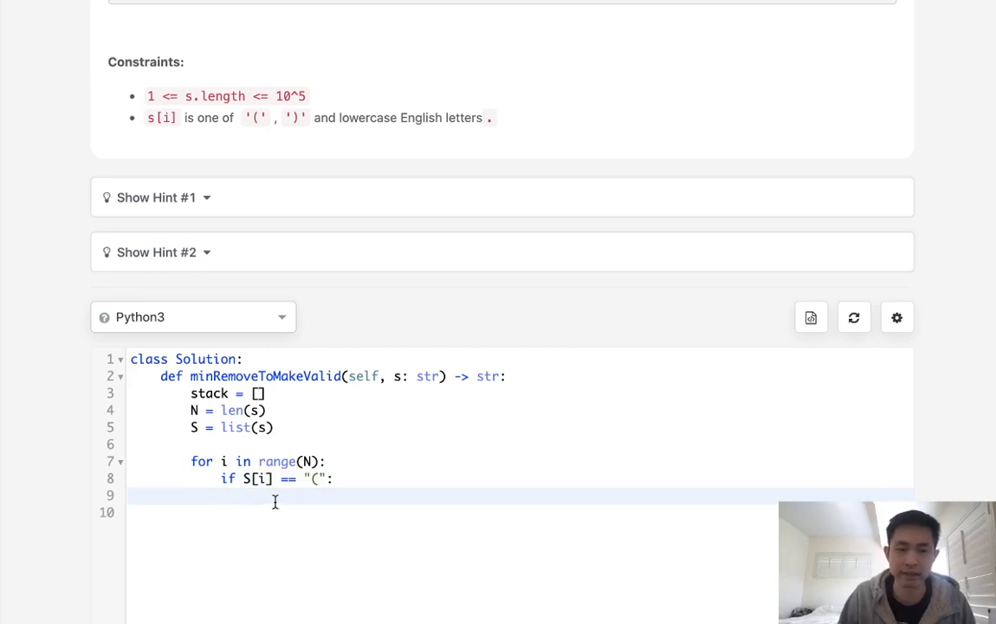
{"action": "mouse_move", "coordinate": [341, 501]}
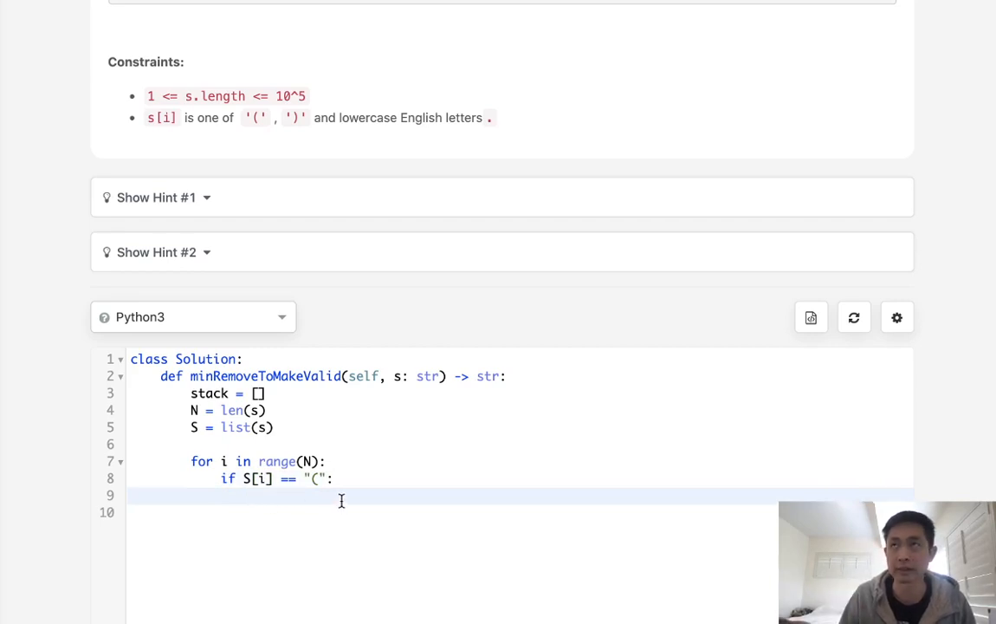
{"action": "type", "text": "stack.append(i"}
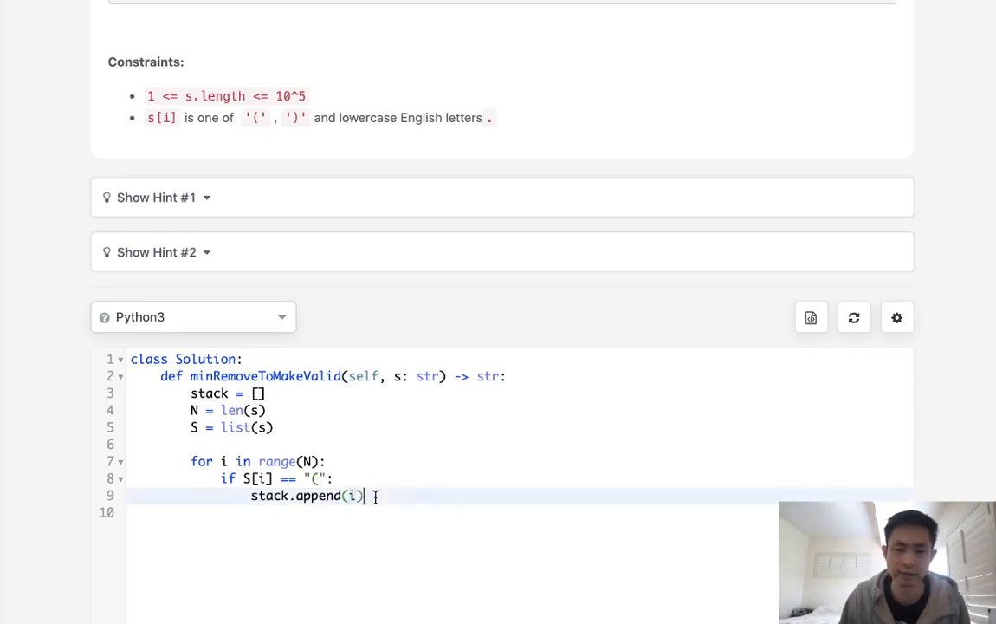
{"action": "type", "text": "elif"}
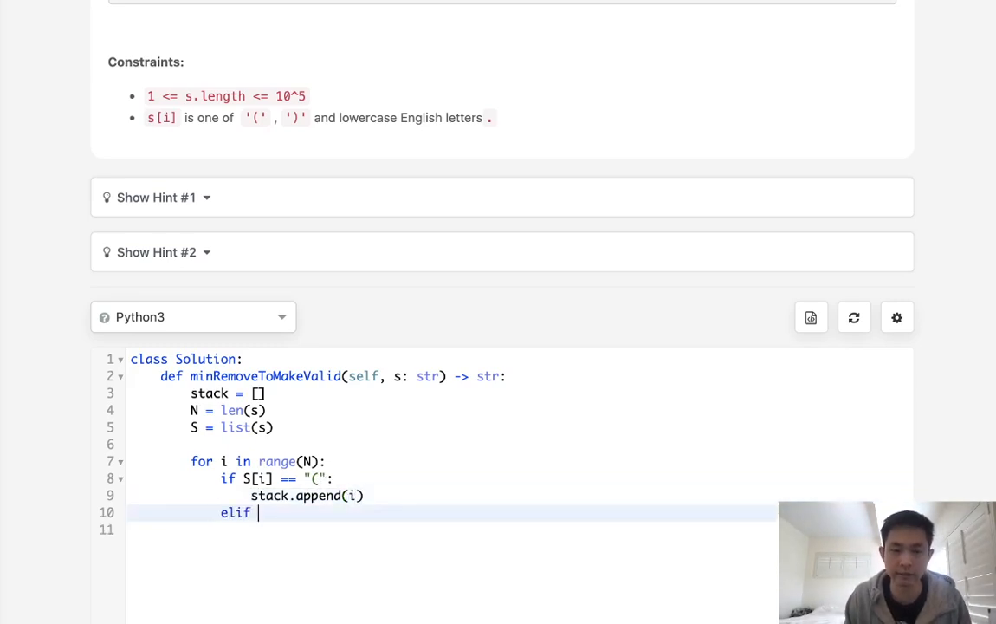
{"action": "type", "text": "S[i]"}
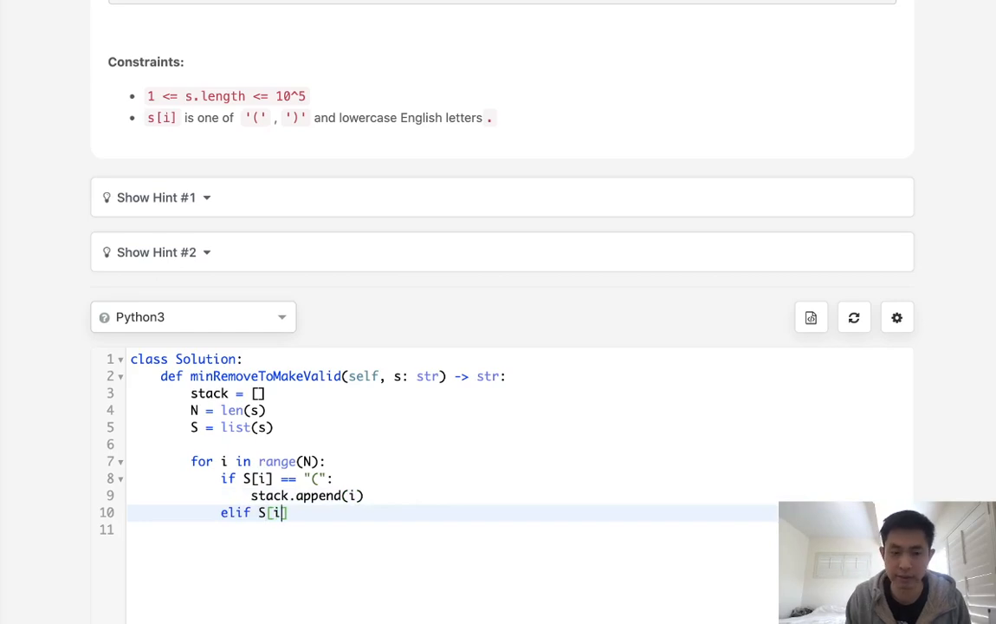
{"action": "type", "text": "== \"\""}
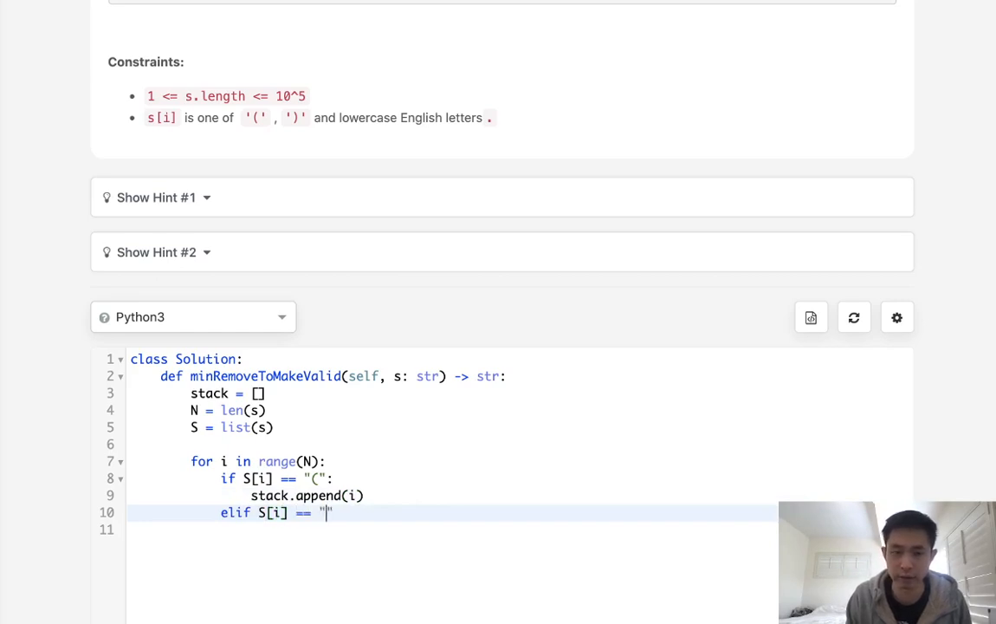
{"action": "type", "text": ")\":"}
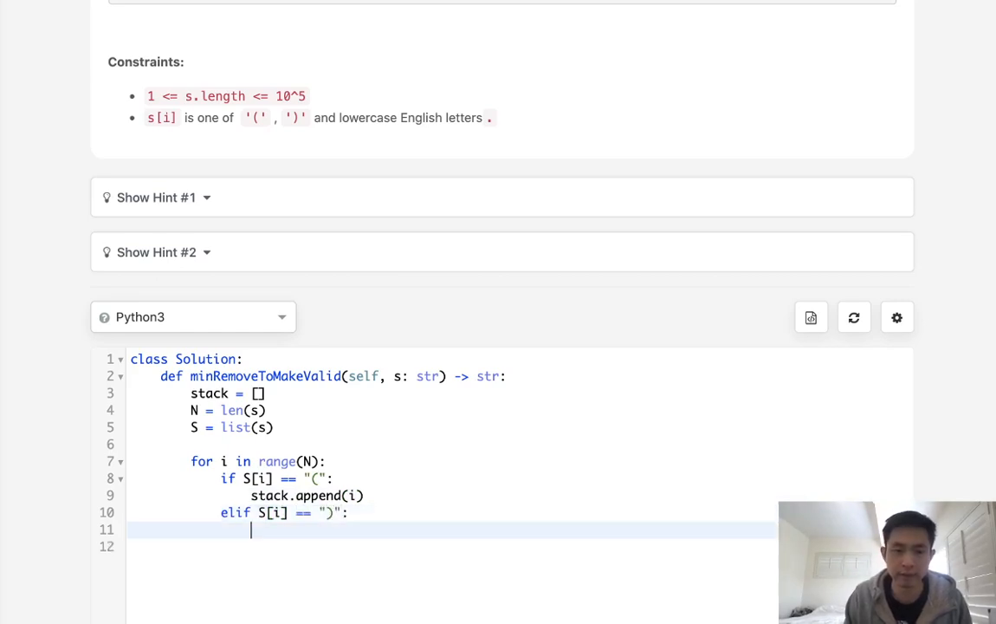
On a closing parenthesis pop the stack if non-empty, else blank it with S[i] = "".
{"action": "type", "text": "if stack:"}
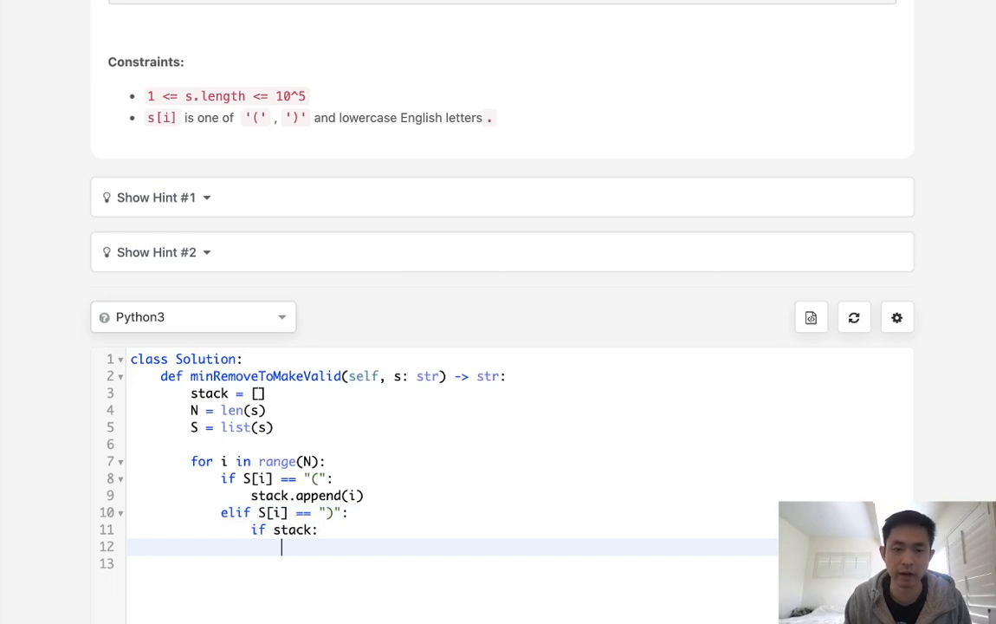
{"action": "type", "text": "sta"}
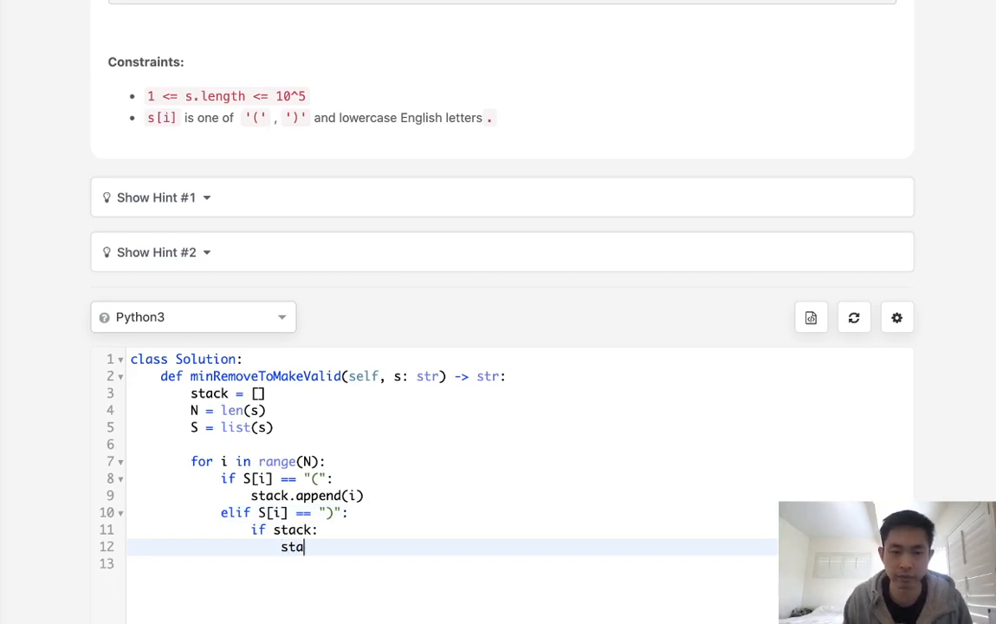
{"action": "type", "text": "ck.pop()"}
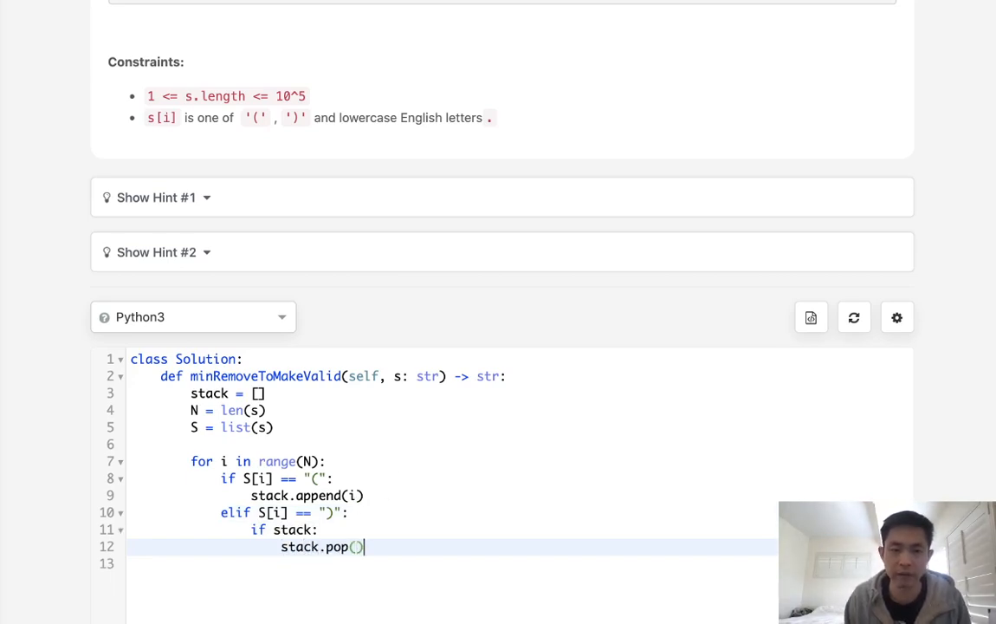
{"action": "key", "text": "enter"}
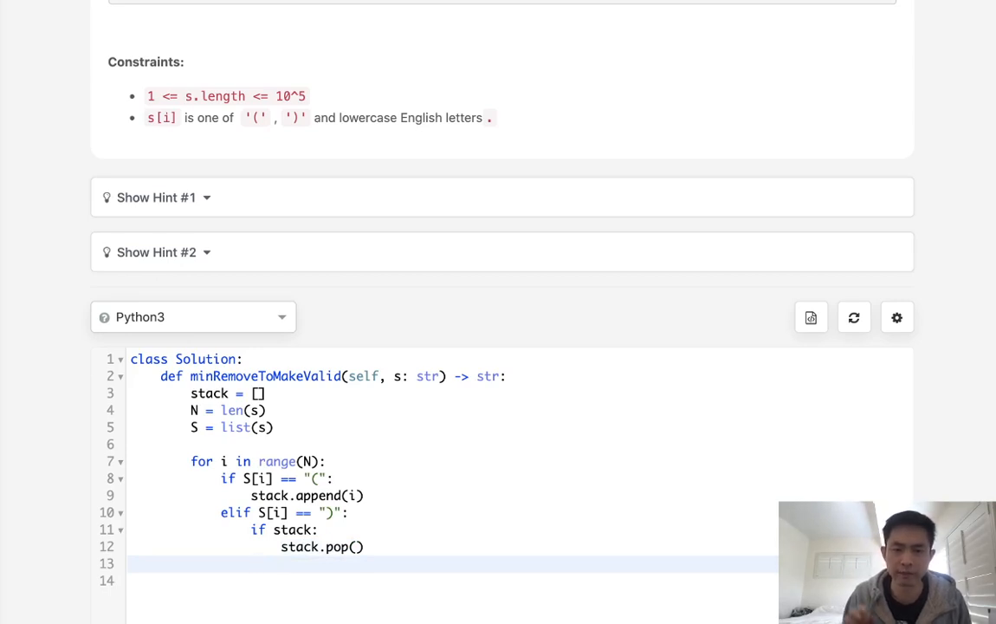
{"action": "type", "text": "else:"}
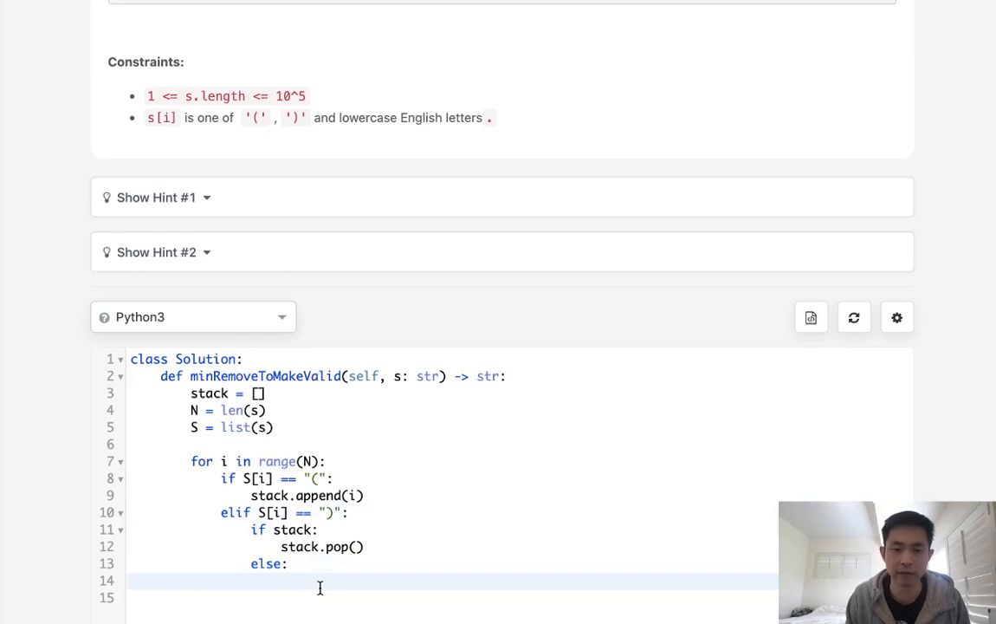
{"action": "mouse_move", "coordinate": [381, 537]}
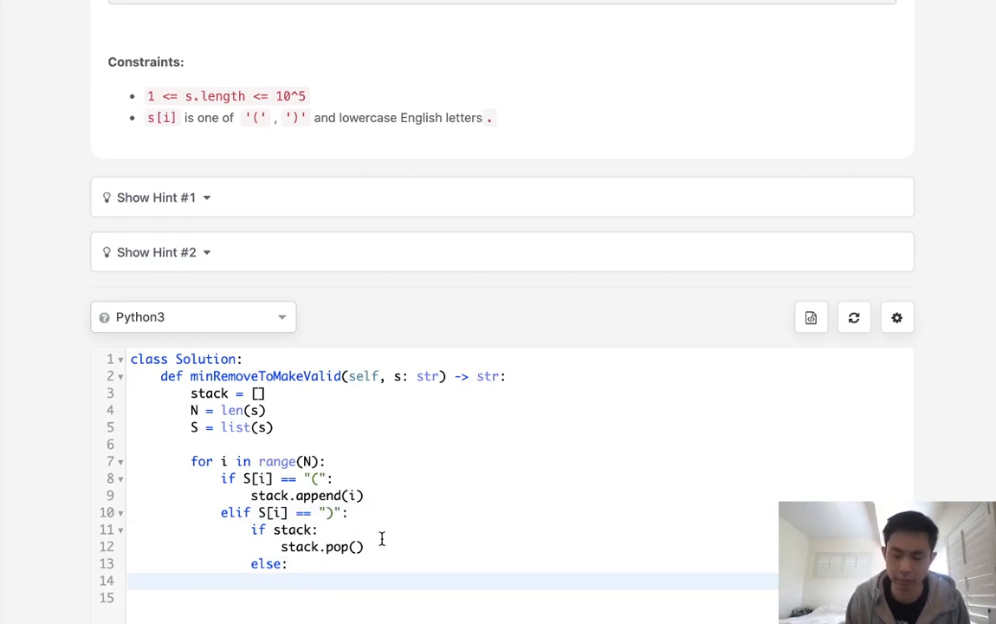
{"action": "type", "text": "S"}
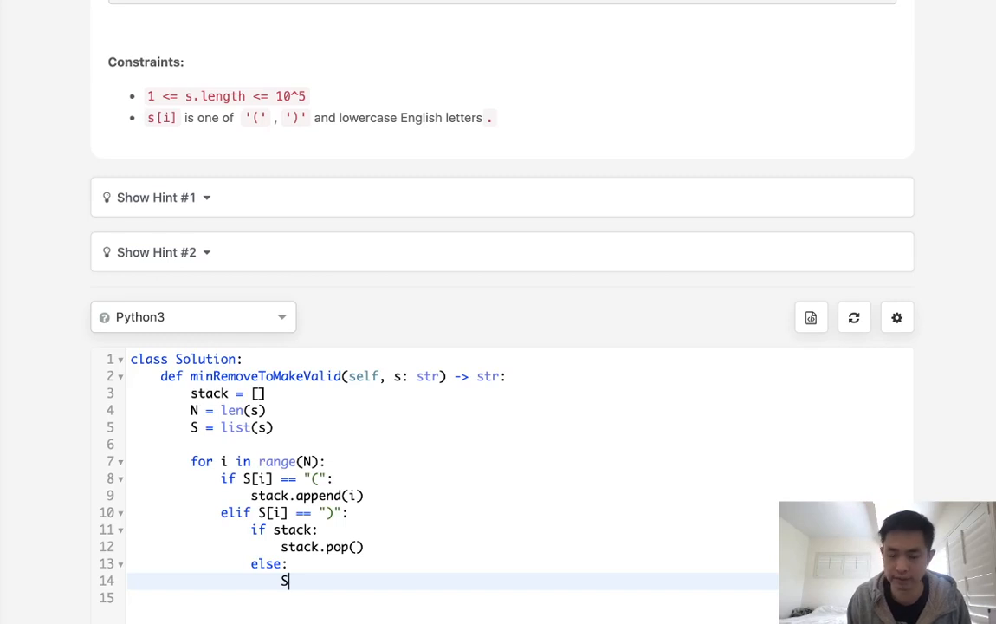
{"action": "type", "text": "[i] ="}
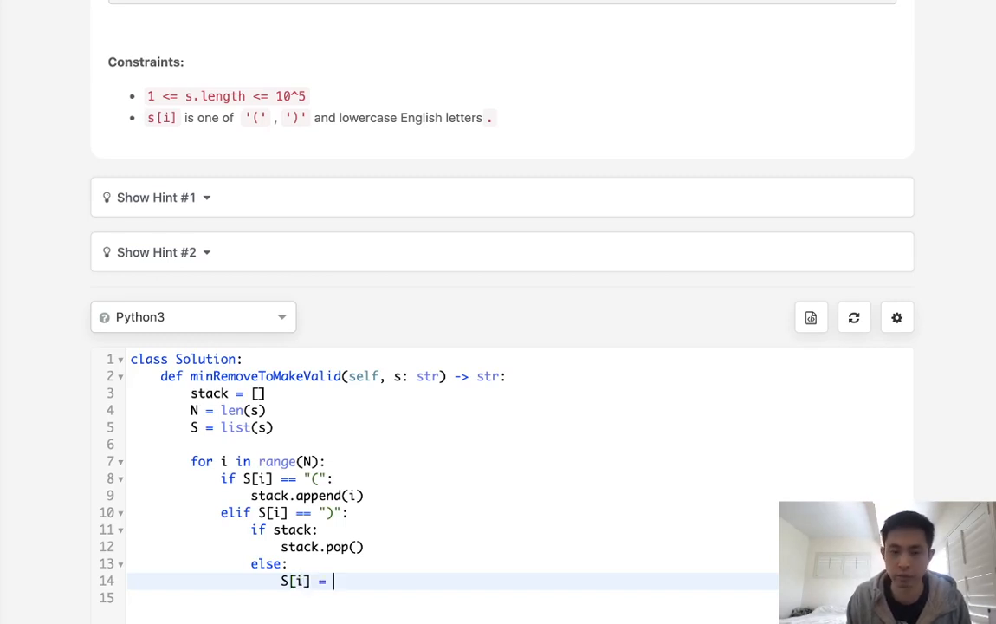
{"action": "type", "text": "\"\""}
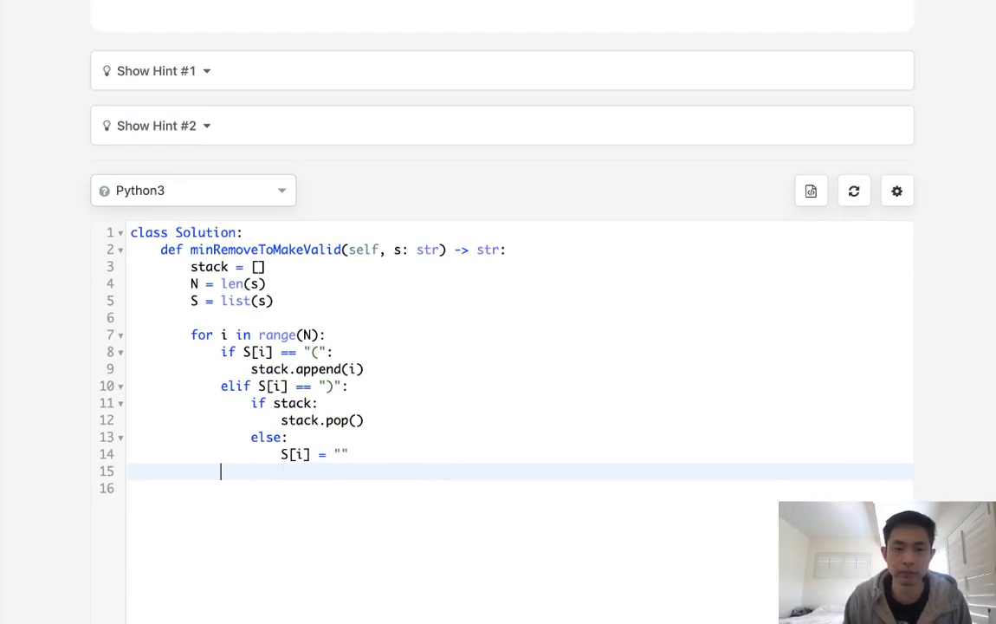
Remove the stray else line and add a comment about the stack holding '(' indices to pop.
{"action": "type", "text": "else:"}
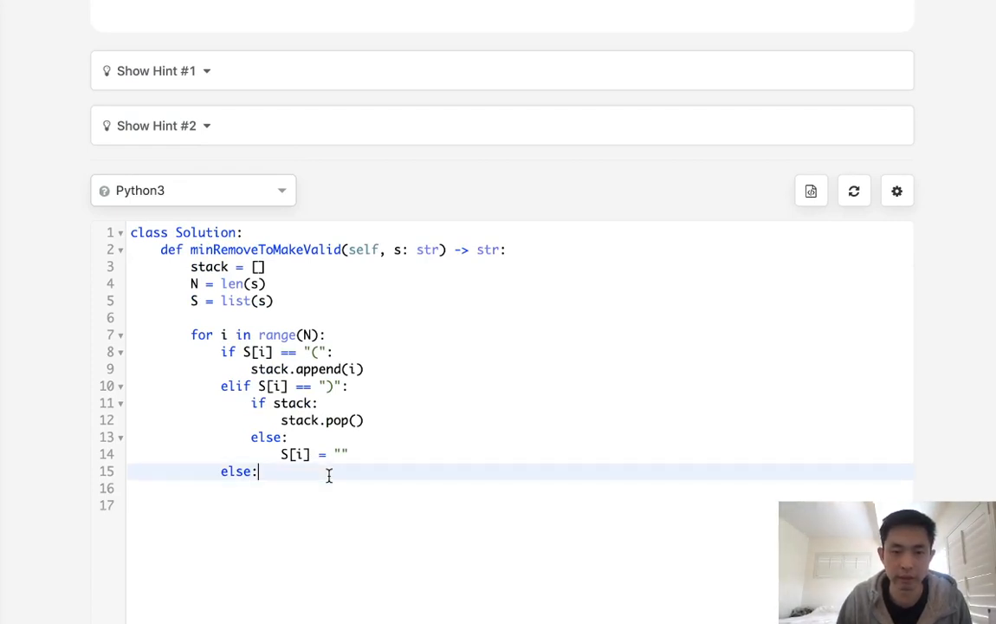
{"action": "double_click", "coordinate": [237, 471]}
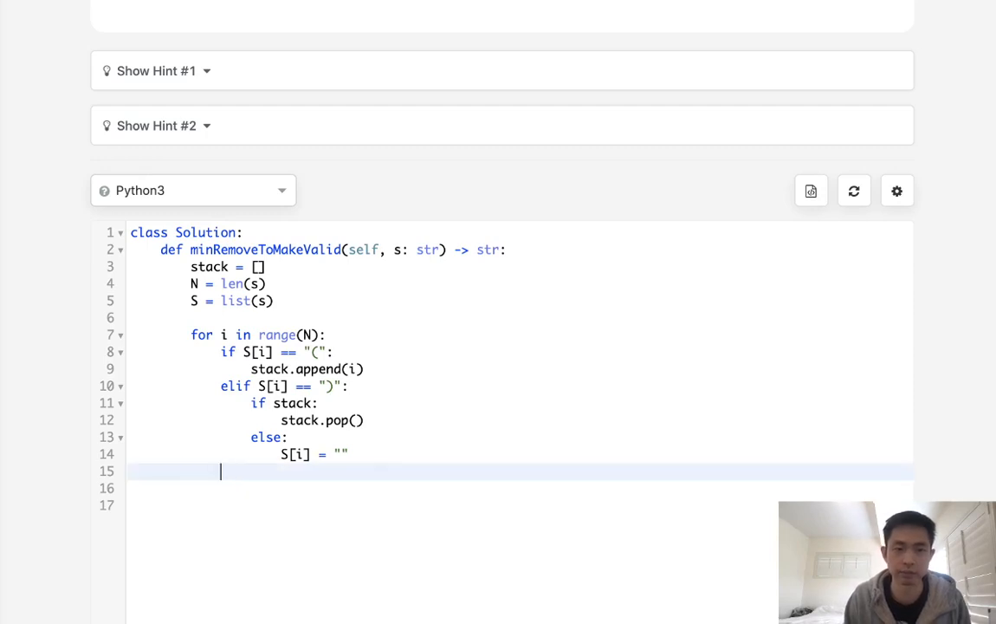
{"action": "type", "text": "sta"}
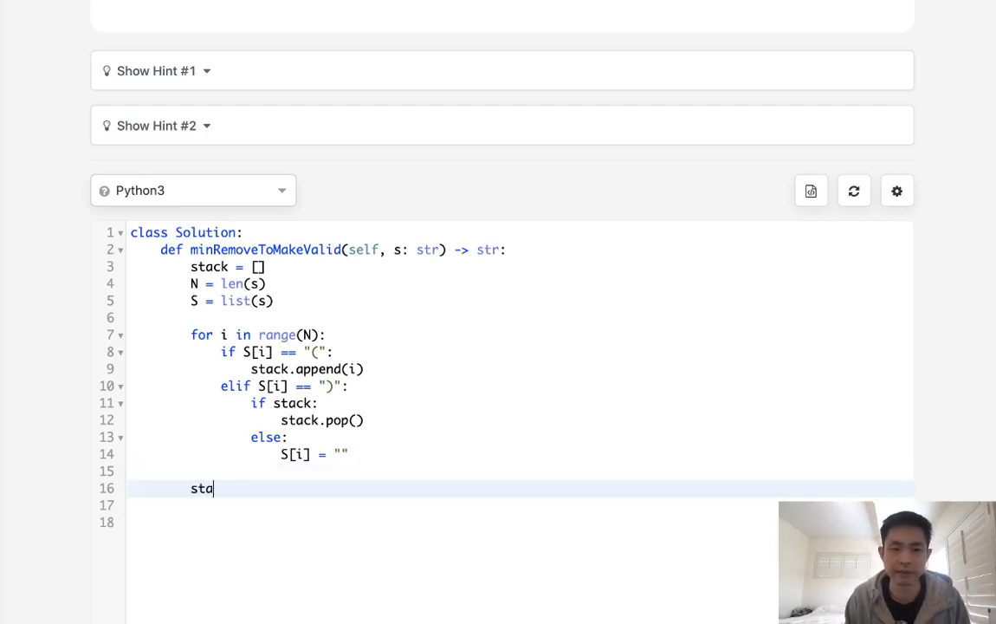
{"action": "key", "text": "Backspace"}
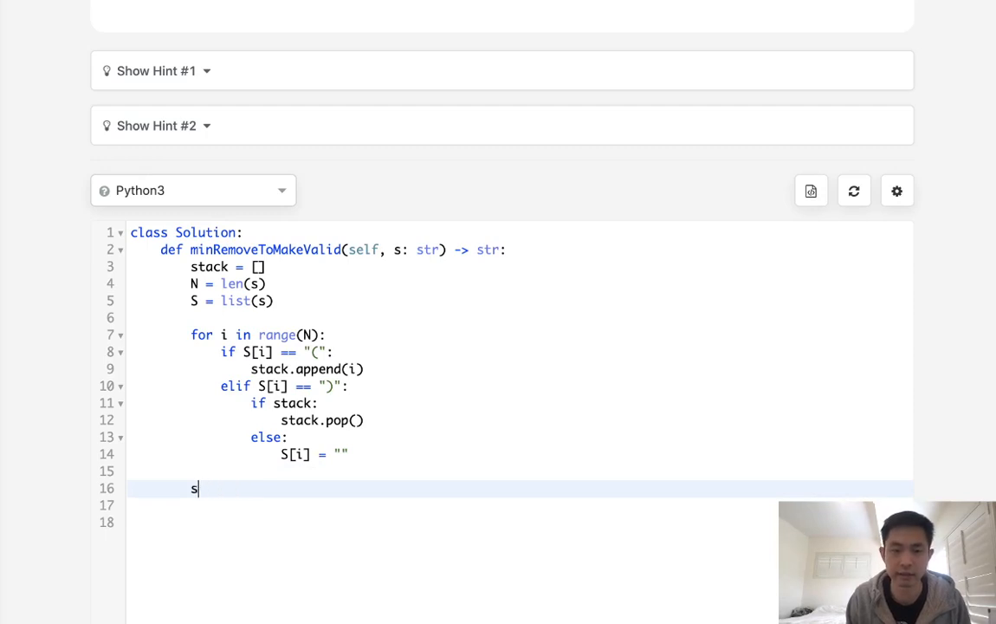
{"action": "type", "text": "#stack of"}
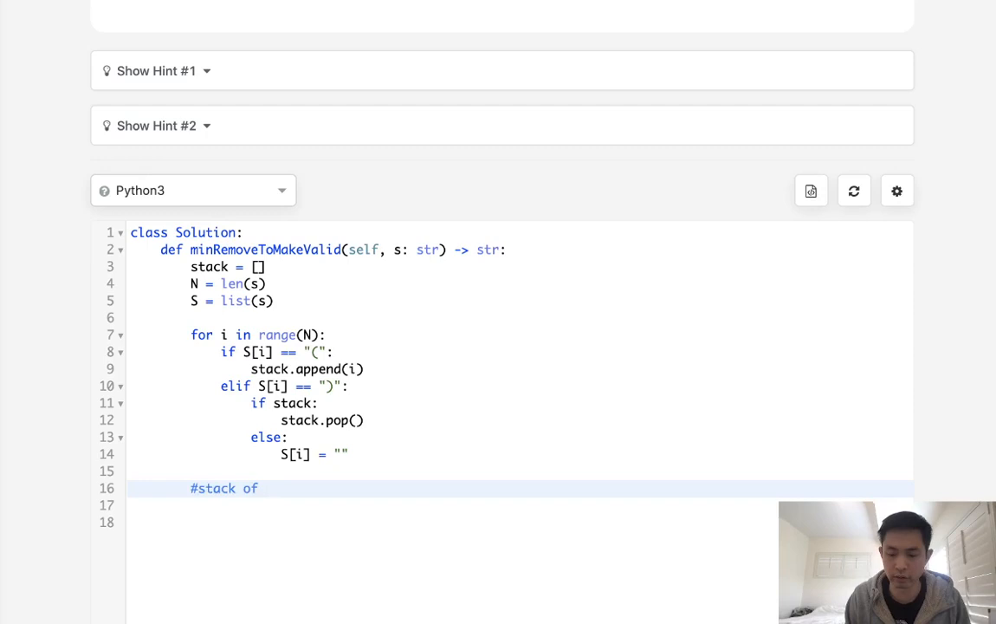
{"action": "type", "text": "("}
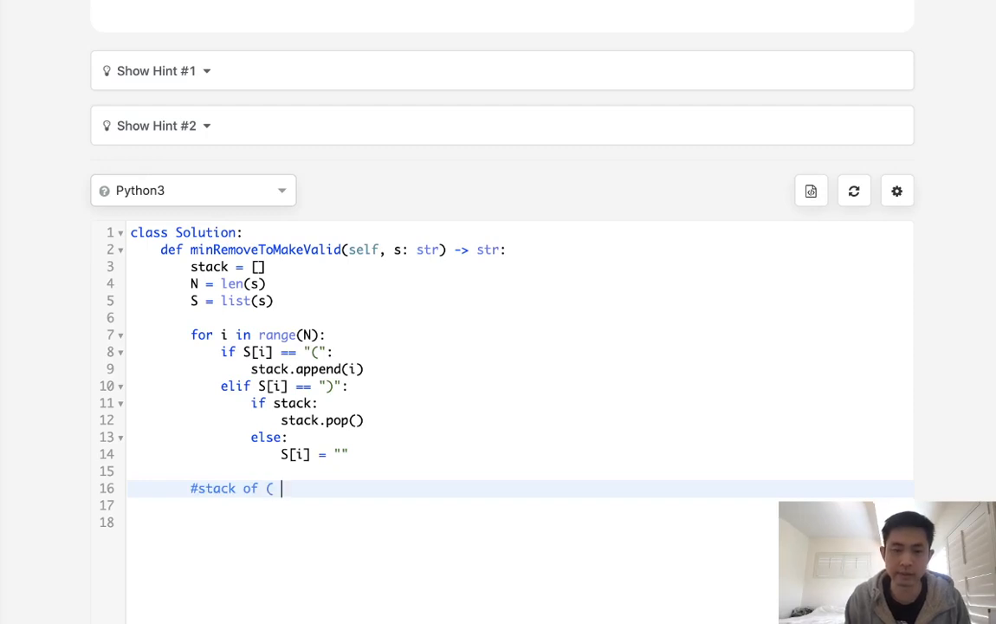
{"action": "type", "text": "index"}
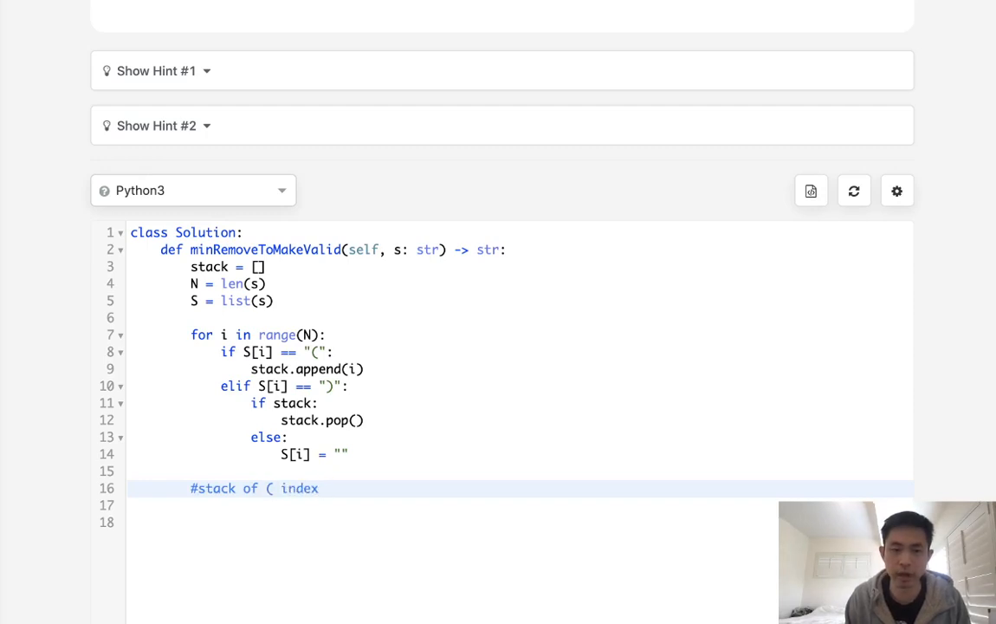
{"action": "type", "text": "pop of"}
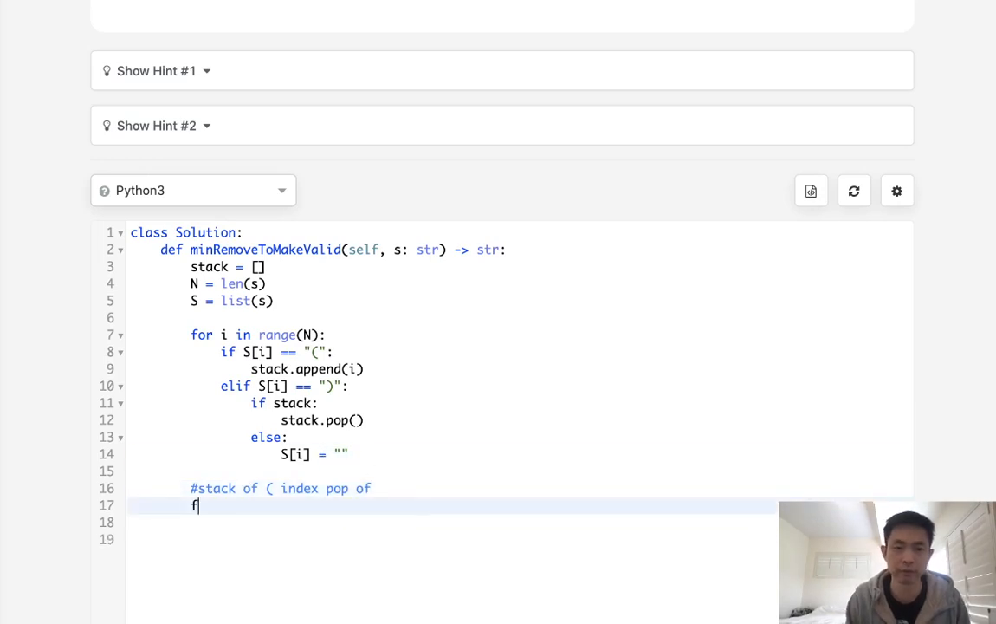
Add the loop for j in stack setting S[j] = "" and return "".join(S).
{"action": "type", "text": "or"}
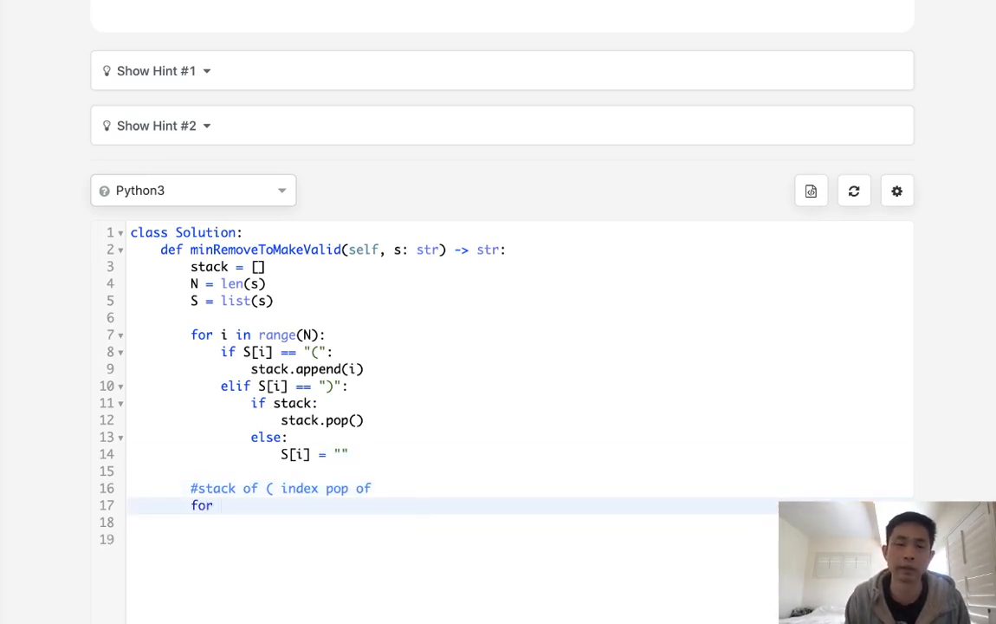
{"action": "type", "text": "j in stack:"}
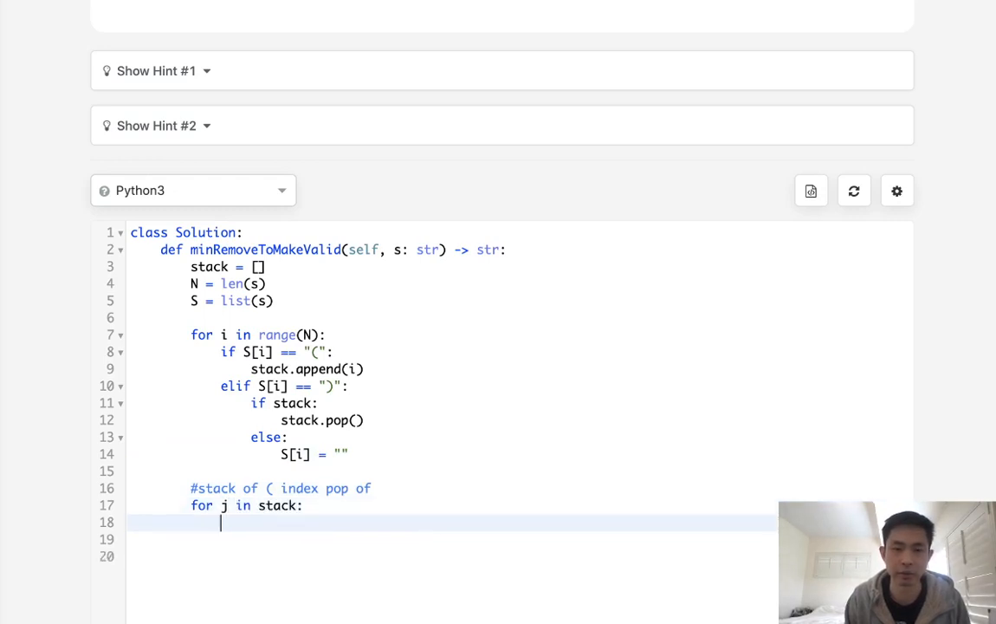
{"action": "type", "text": "S[i]"}
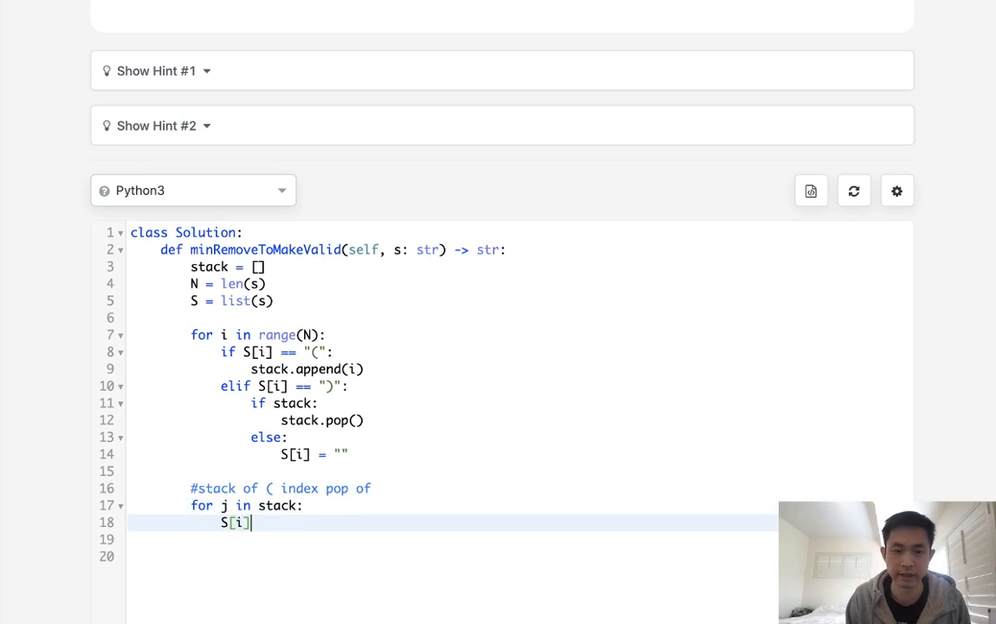
{"action": "type", "text": "= \"\""}
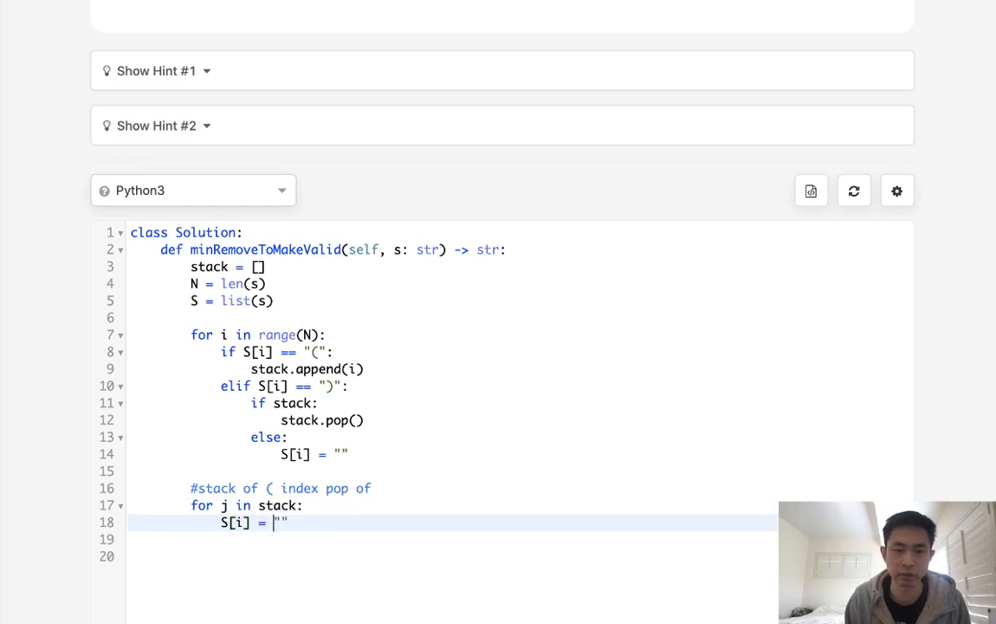
{"action": "type", "text": "j"}
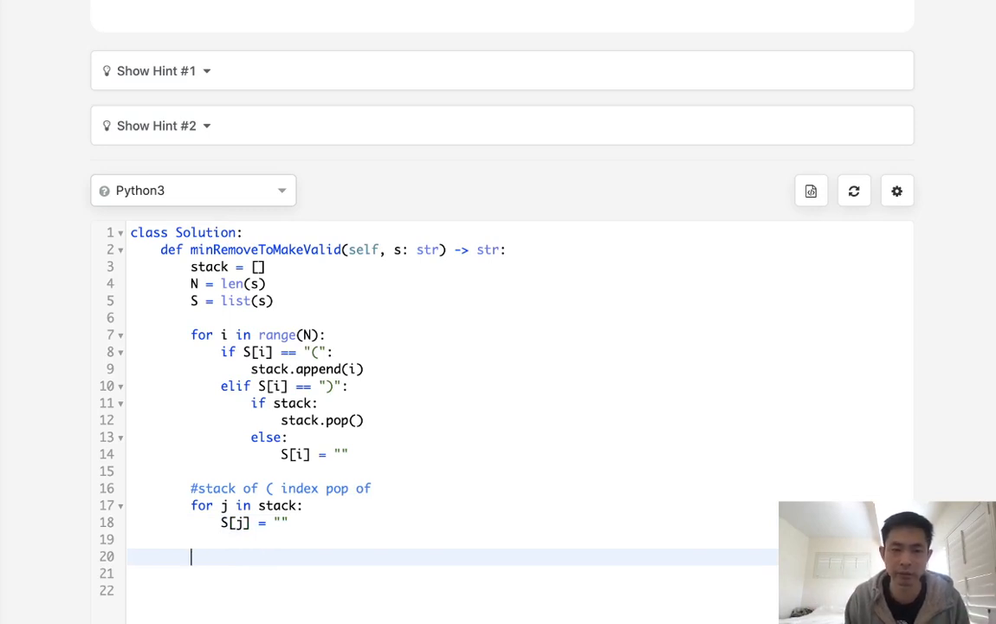
{"action": "type", "text": "returb"}
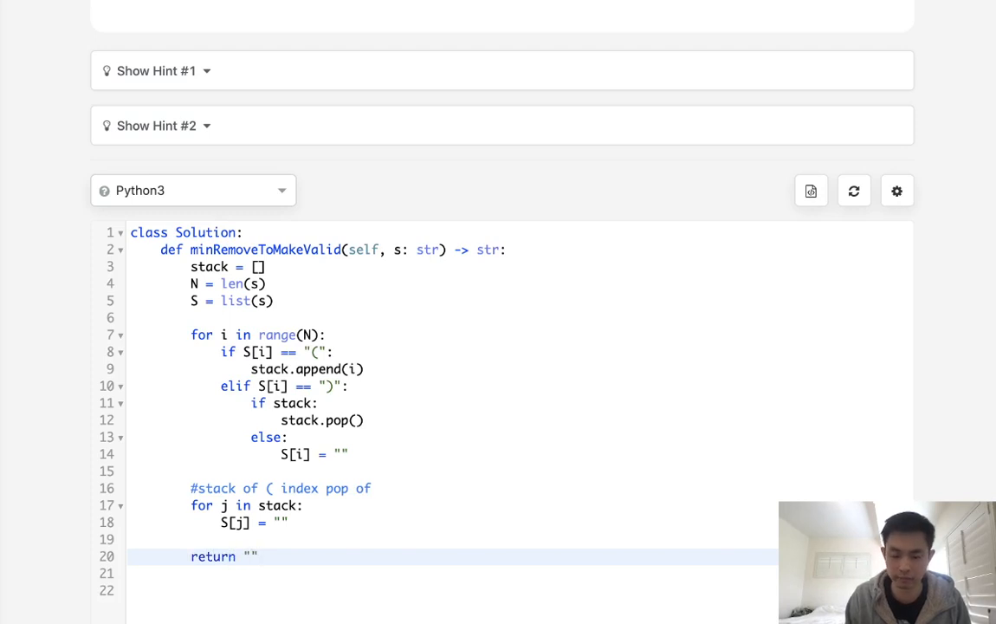
{"action": "type", "text": ".join(S)"}
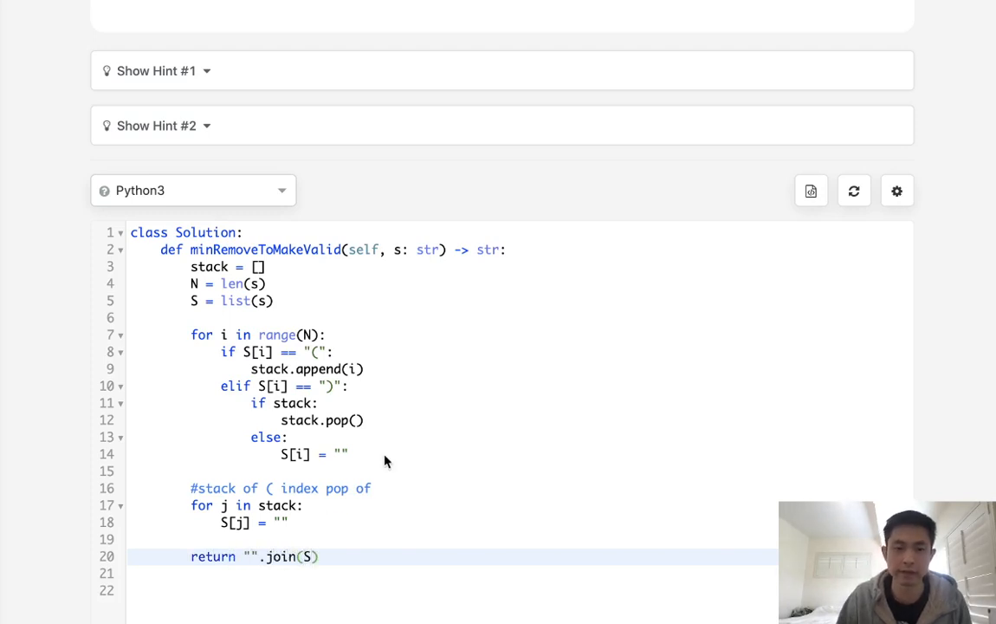
Run the code on the sample input and submit the solution for judging.
{"action": "left_click", "coordinate": [776, 325]}
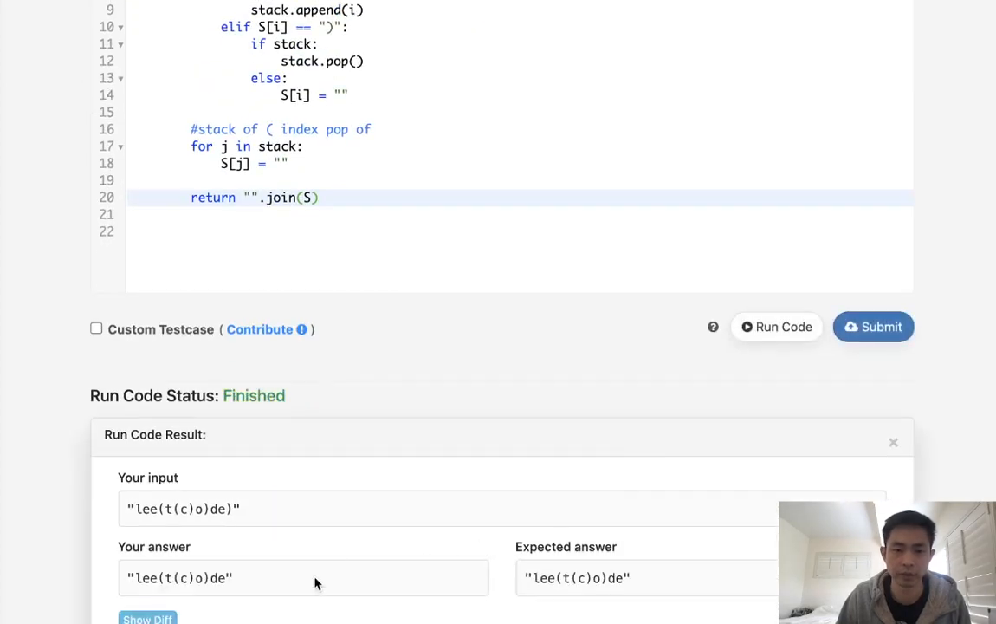
{"action": "mouse_move", "coordinate": [279, 602]}
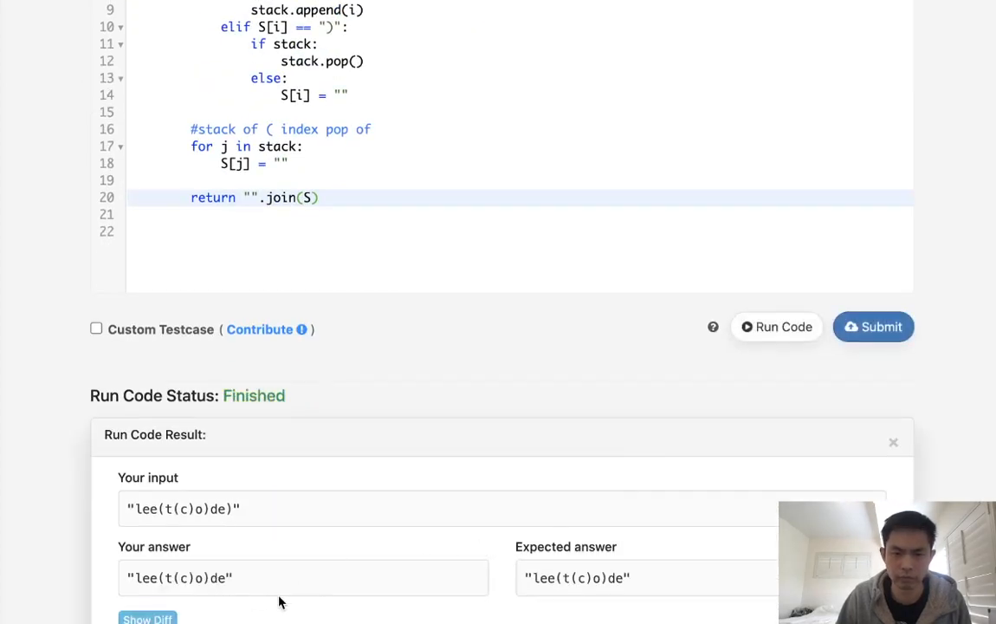
{"action": "left_click", "coordinate": [873, 326]}
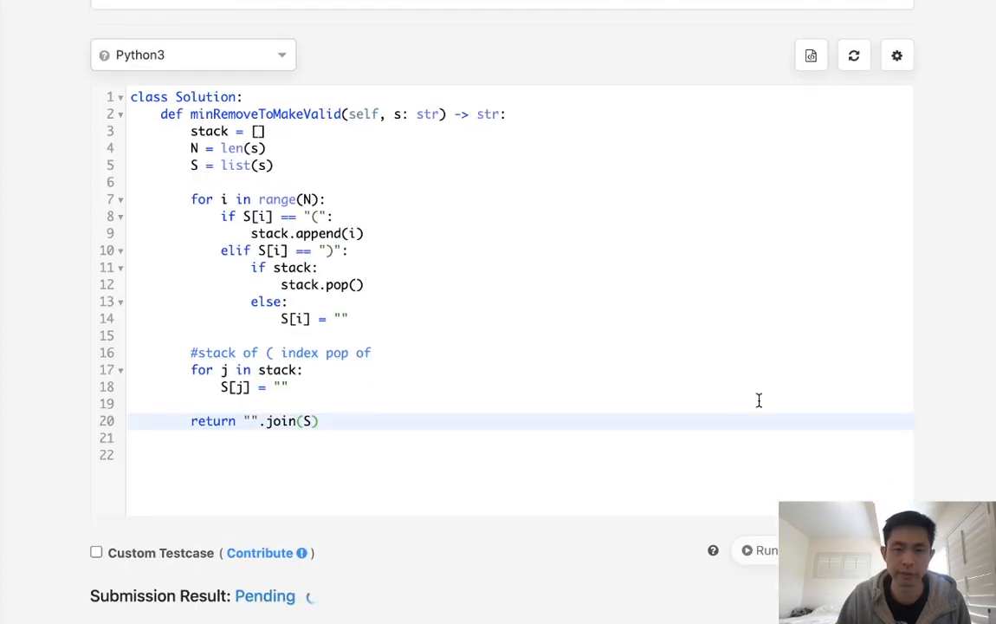
{"action": "mouse_move", "coordinate": [766, 397]}
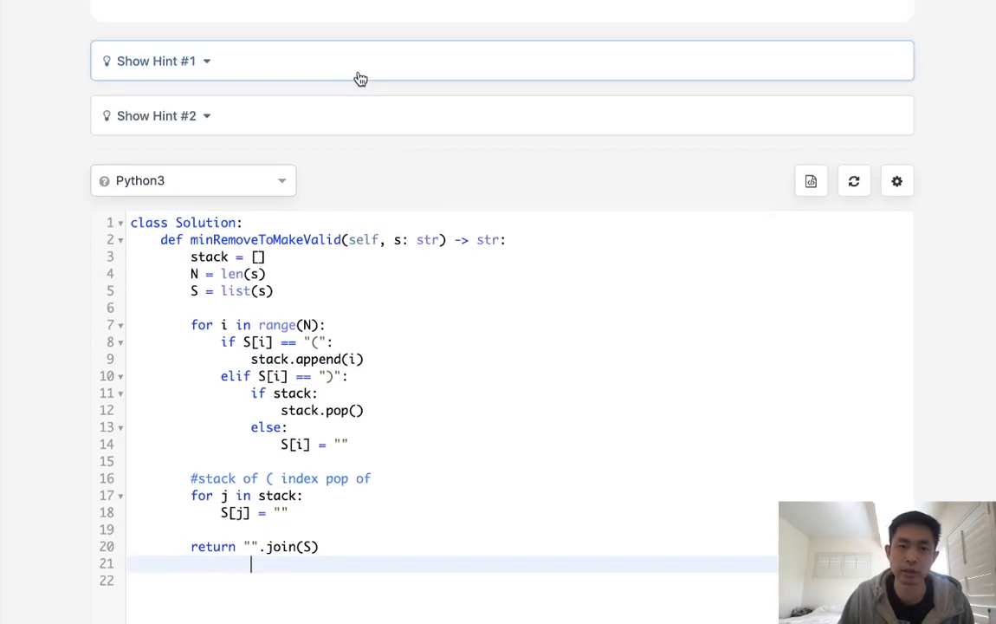
{"action": "left_click", "coordinate": [156, 60]}
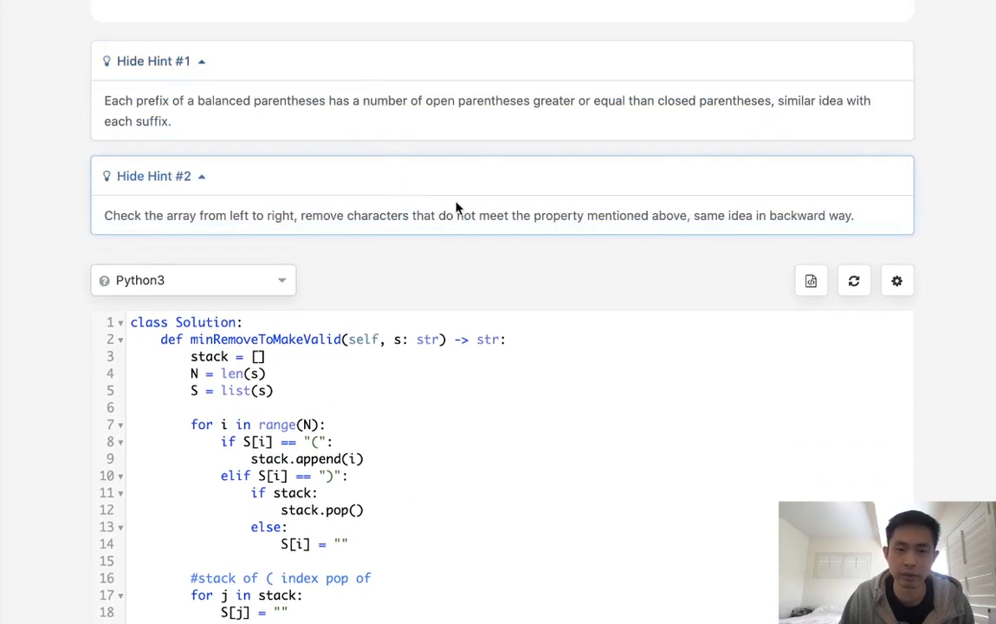
{"action": "mouse_move", "coordinate": [476, 184]}
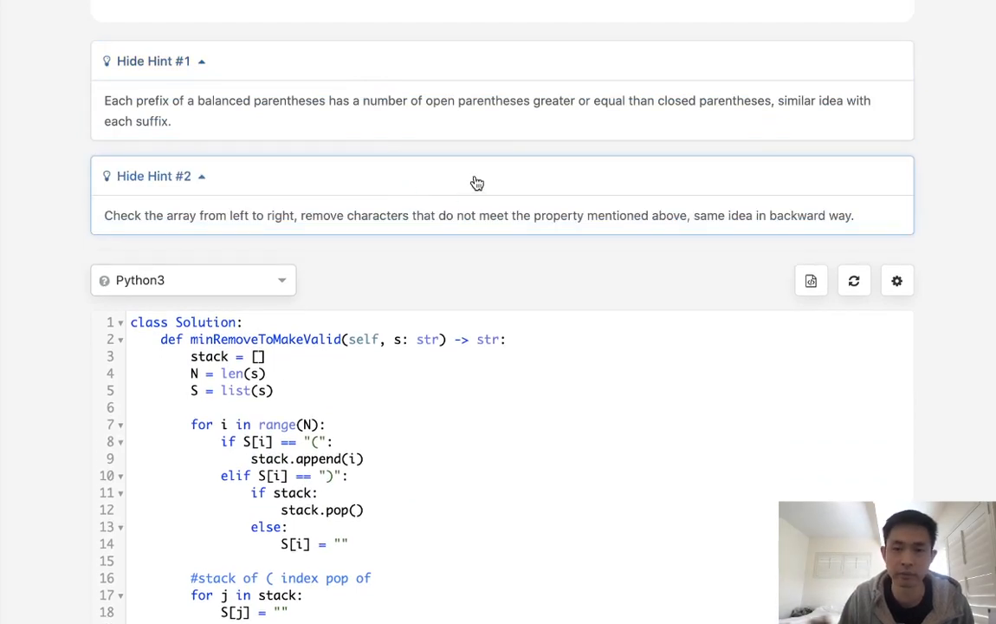
{"action": "mouse_move", "coordinate": [517, 193]}
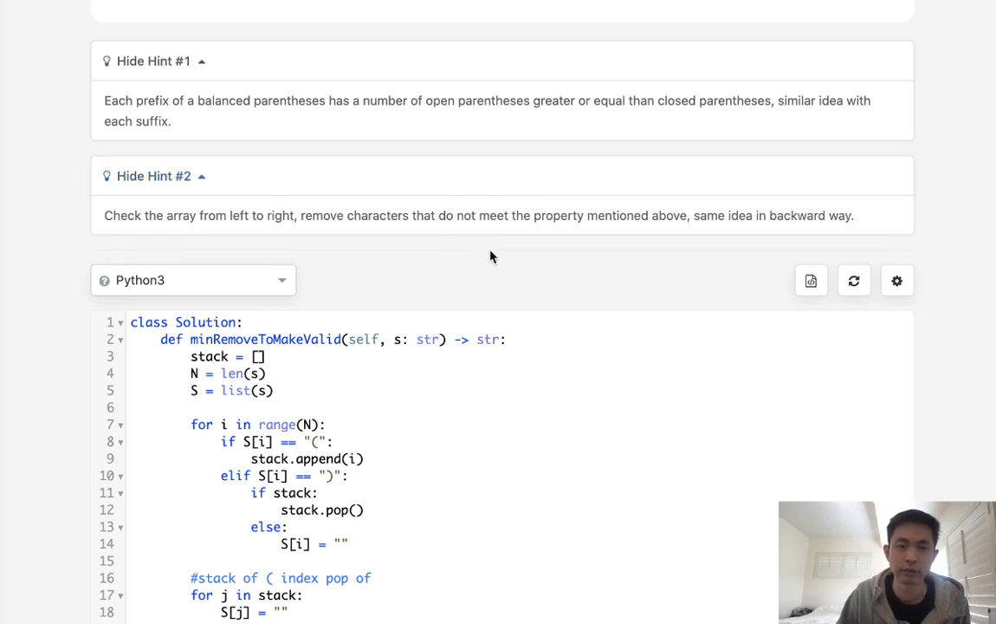
{"action": "left_click", "coordinate": [152, 60]}
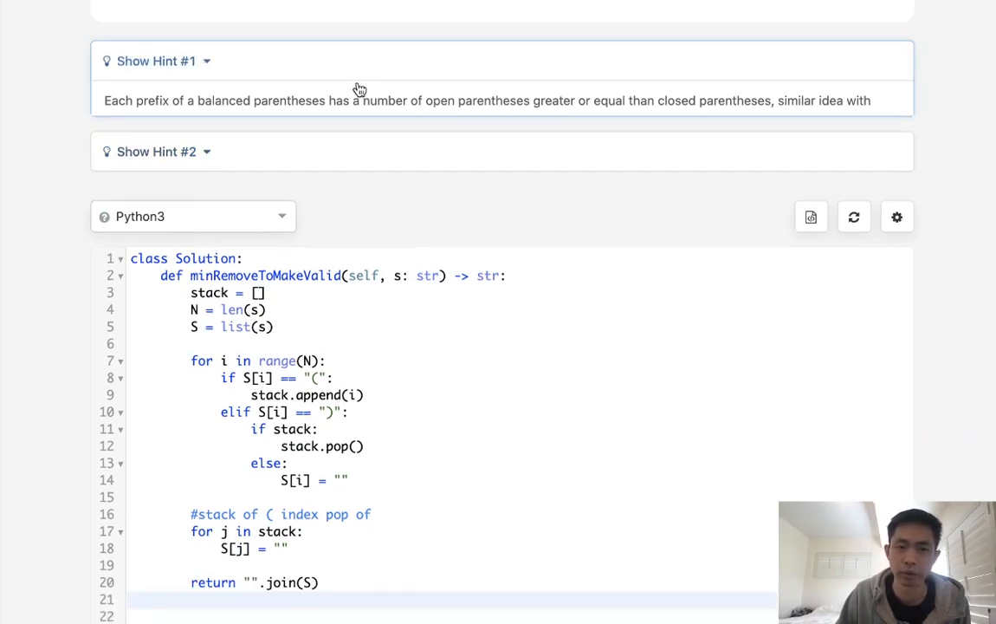
{"action": "left_click", "coordinate": [156, 60]}
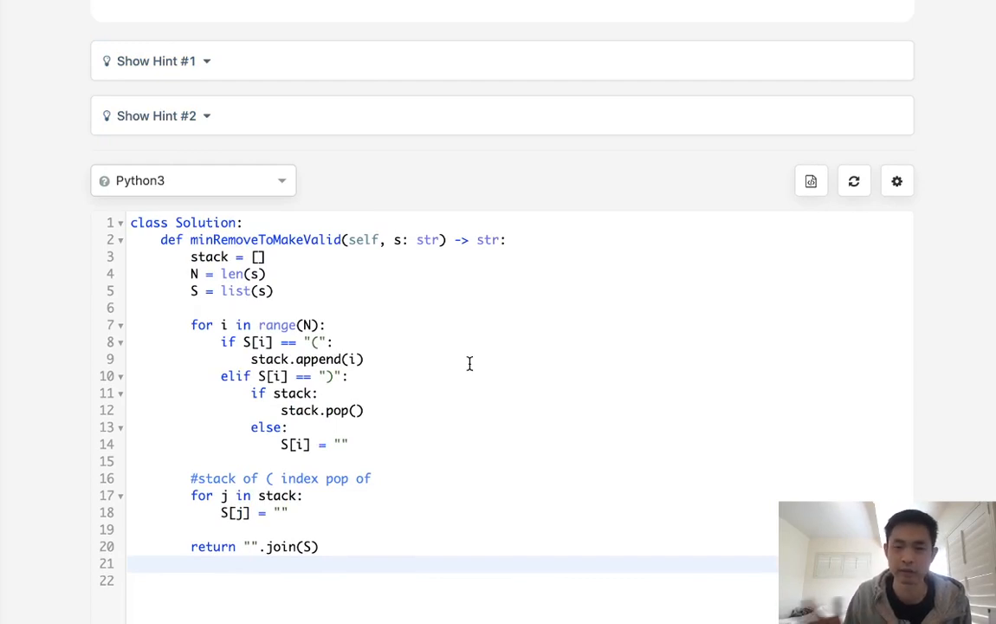
{"action": "mouse_move", "coordinate": [485, 145]}
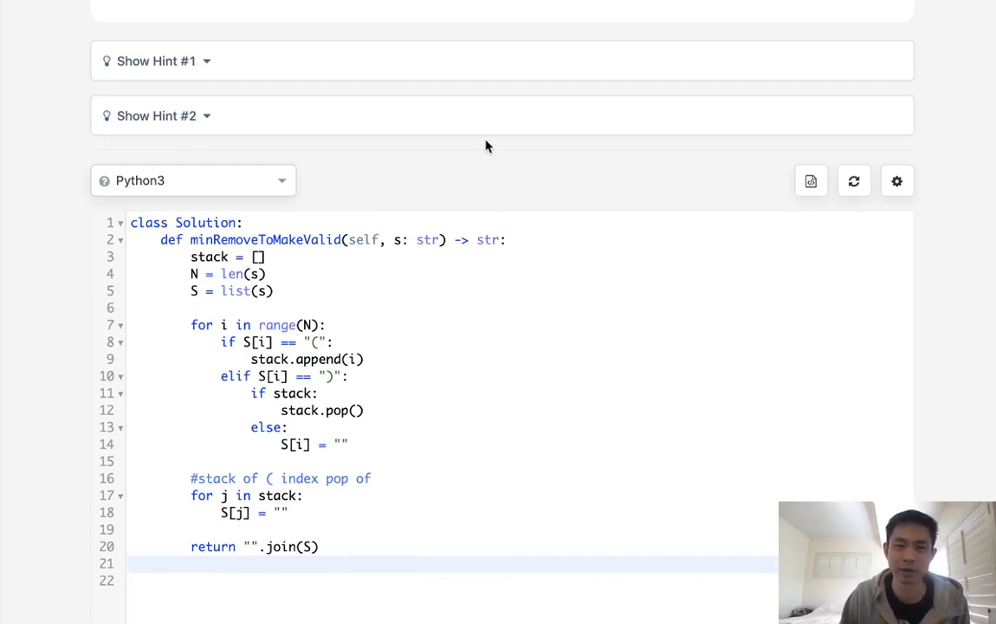